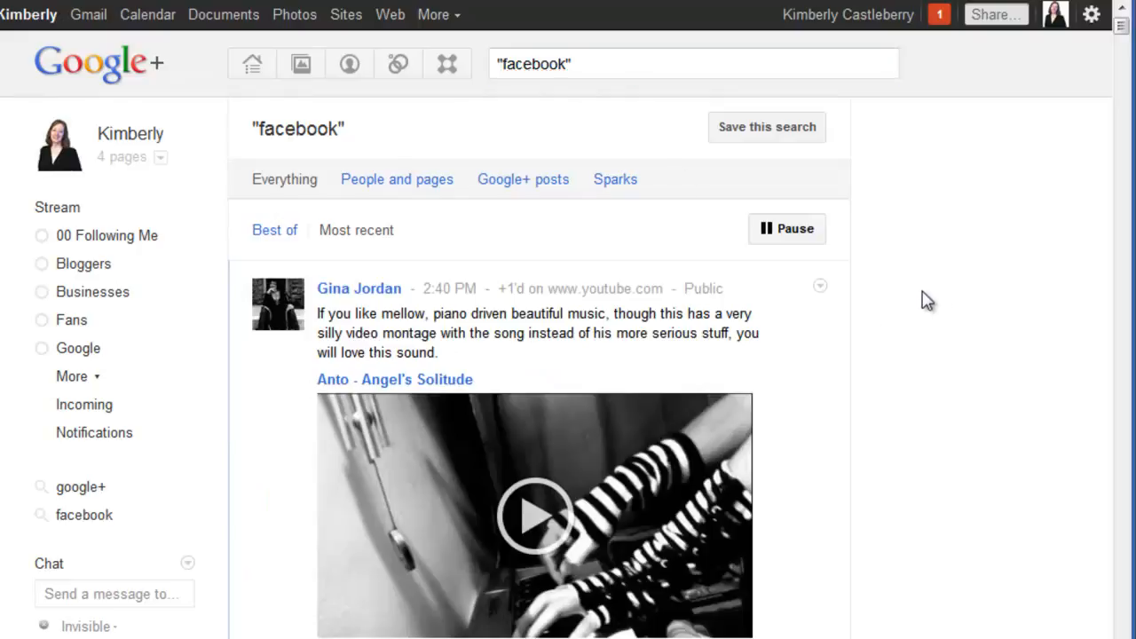
pyautogui.moveTo(919, 269)
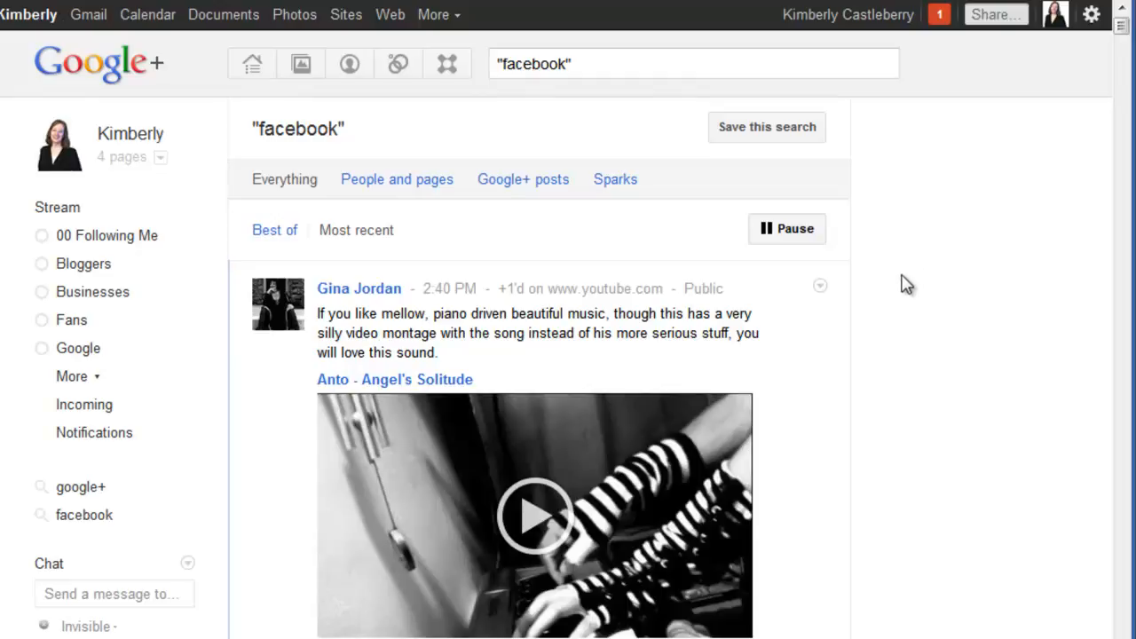
# Return to the main Stream and scroll to the post about NPR's Infinite Radio Player
pyautogui.scroll(-3)
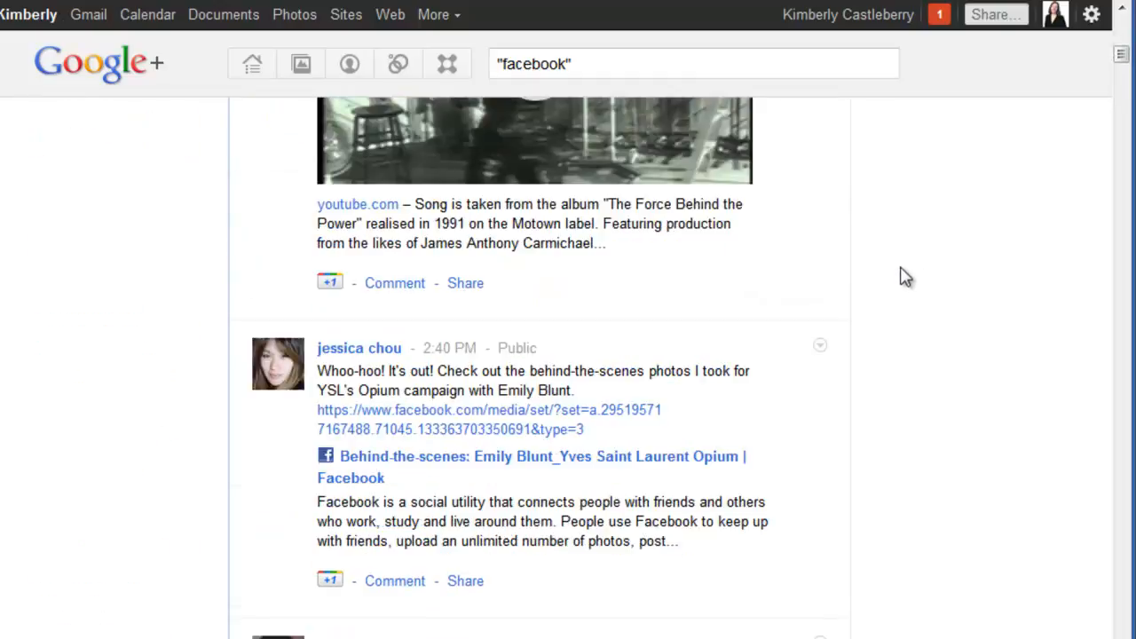
pyautogui.scroll(-3)
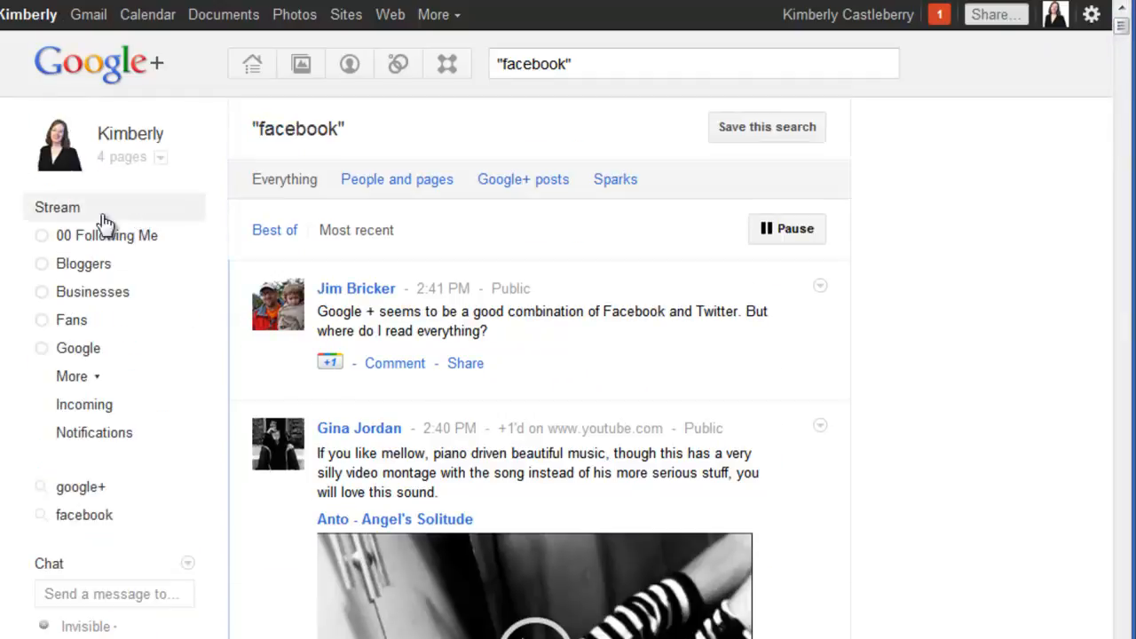
pyautogui.click(84, 263)
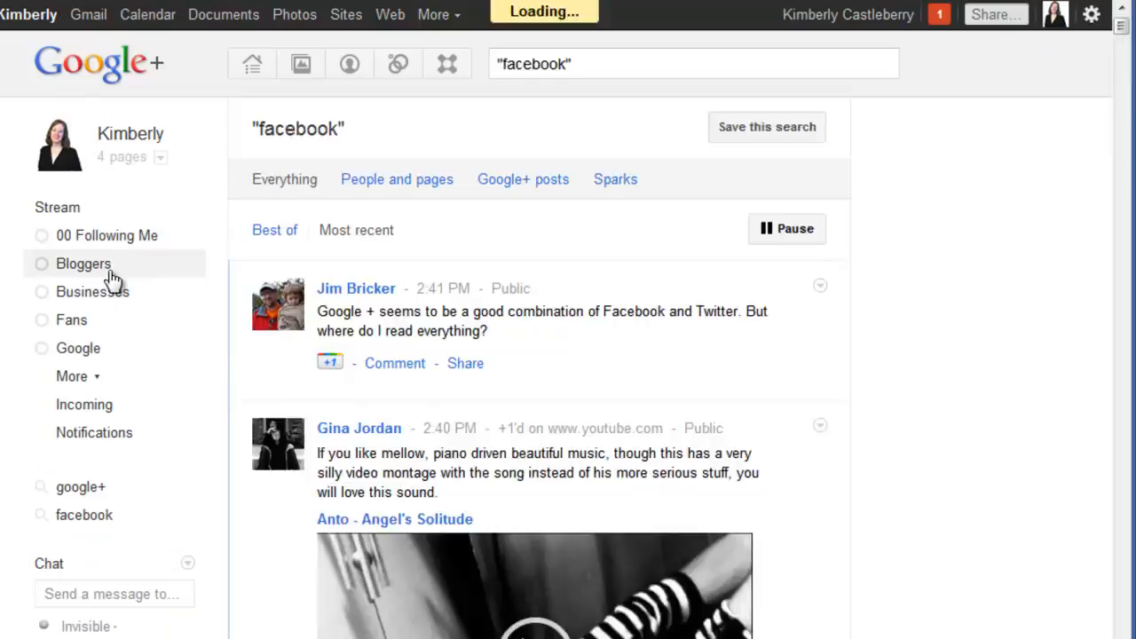
pyautogui.click(252, 63)
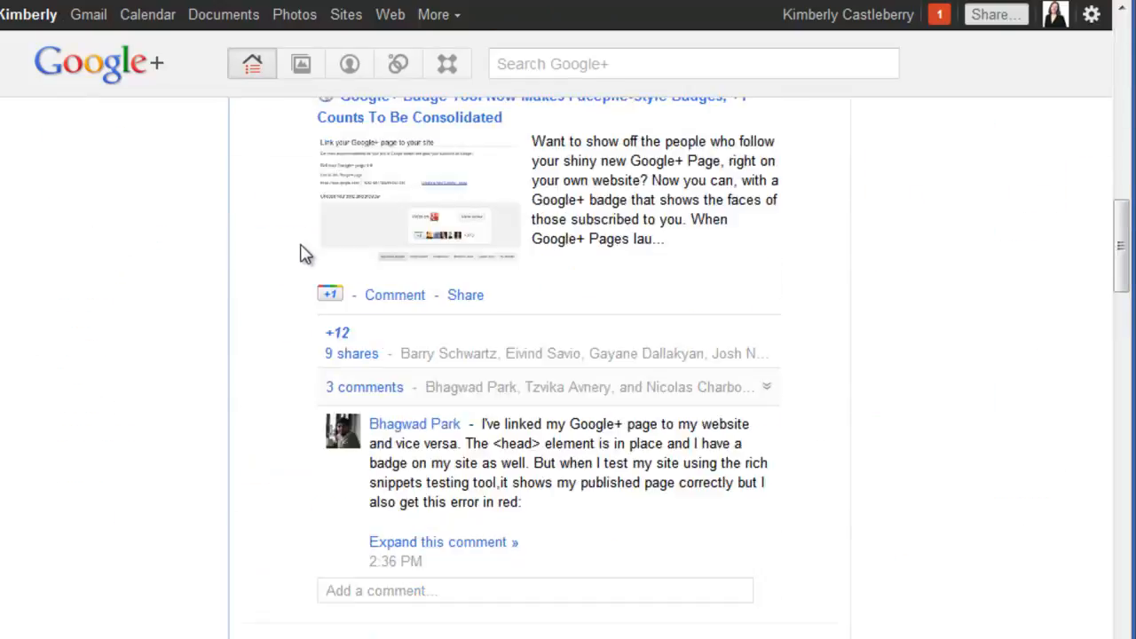
pyautogui.scroll(-3)
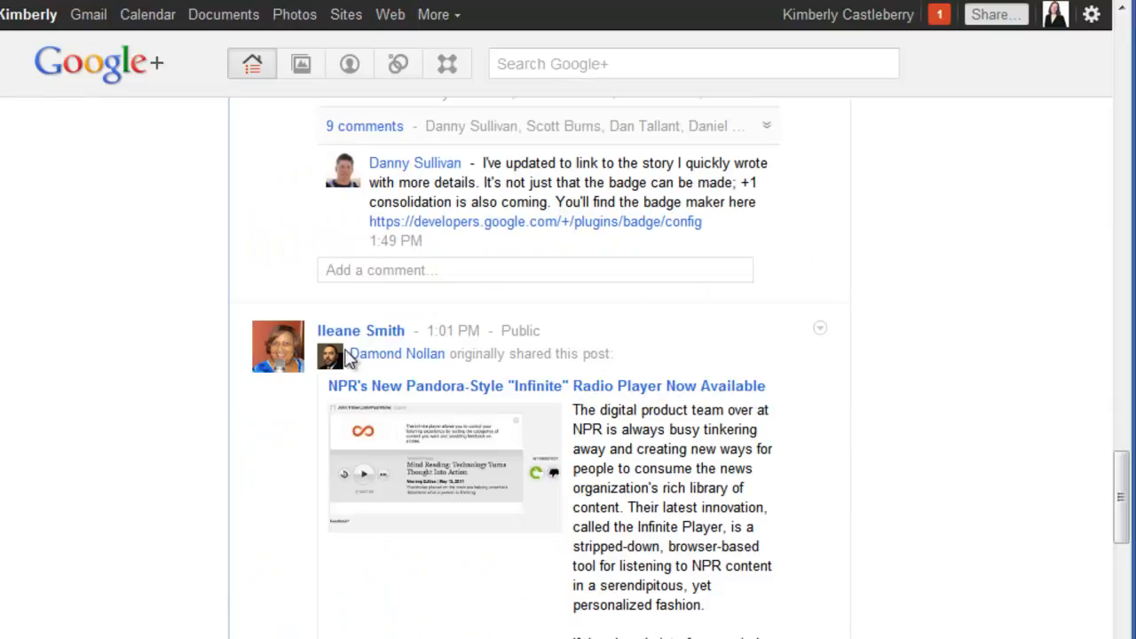
pyautogui.moveTo(618, 319)
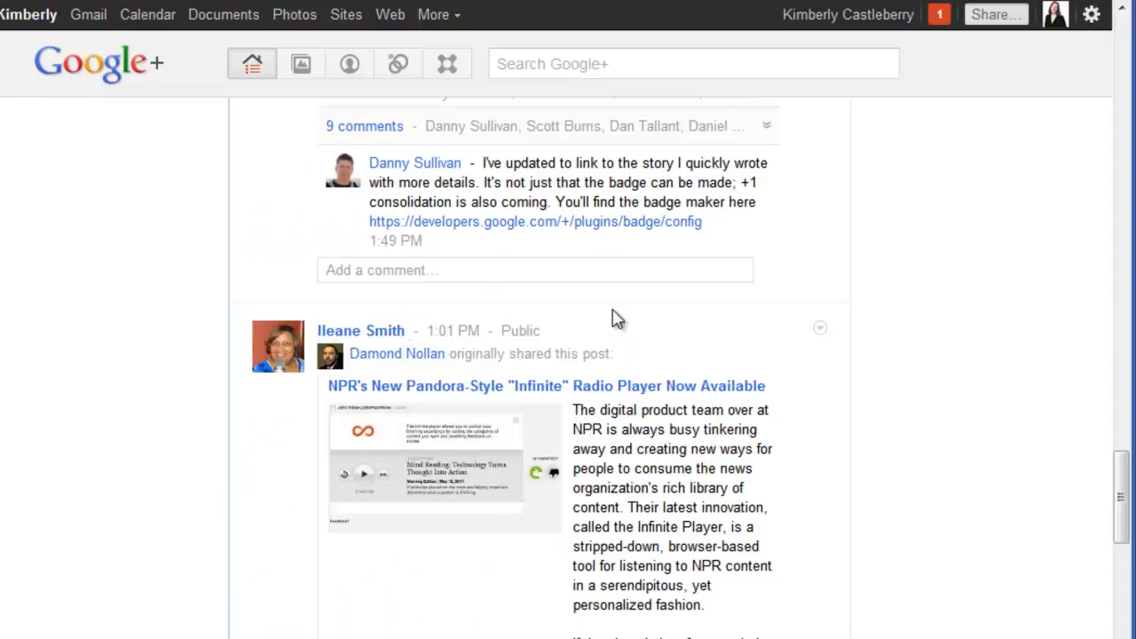
pyautogui.moveTo(366, 376)
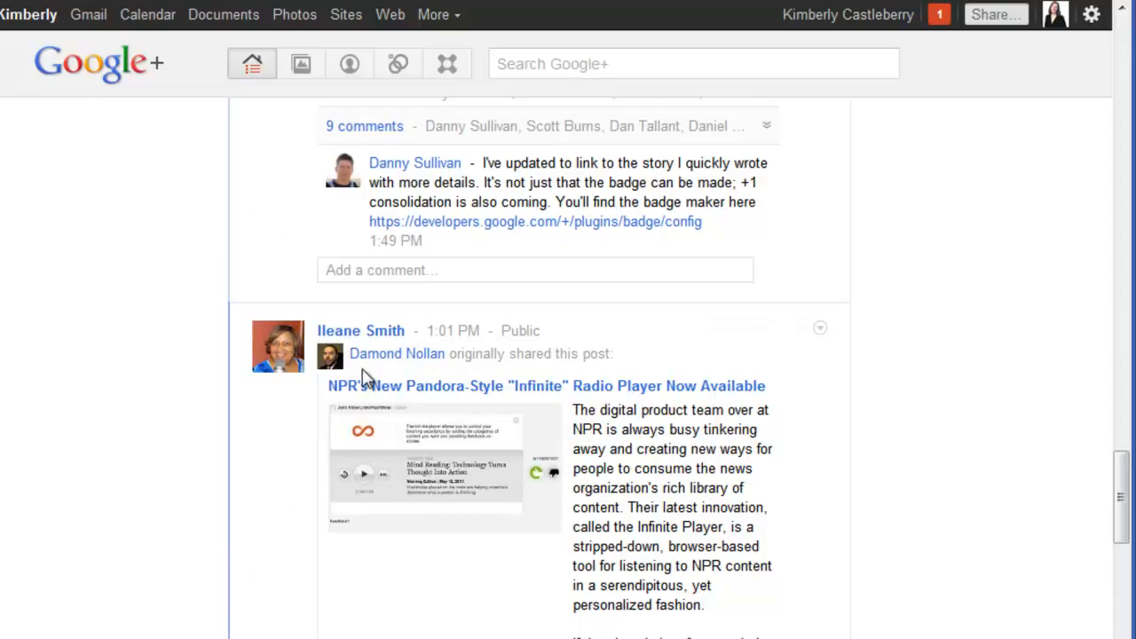
pyautogui.moveTo(398, 353)
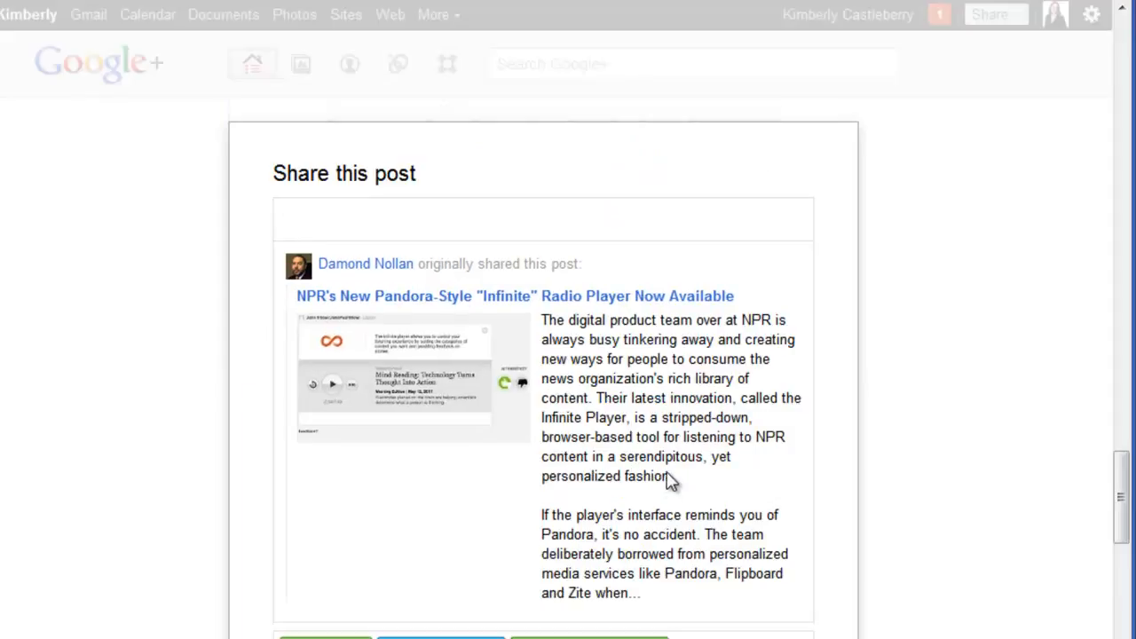
# Write "Awesome new radio player!" as the first line of the share comment
pyautogui.click(543, 220)
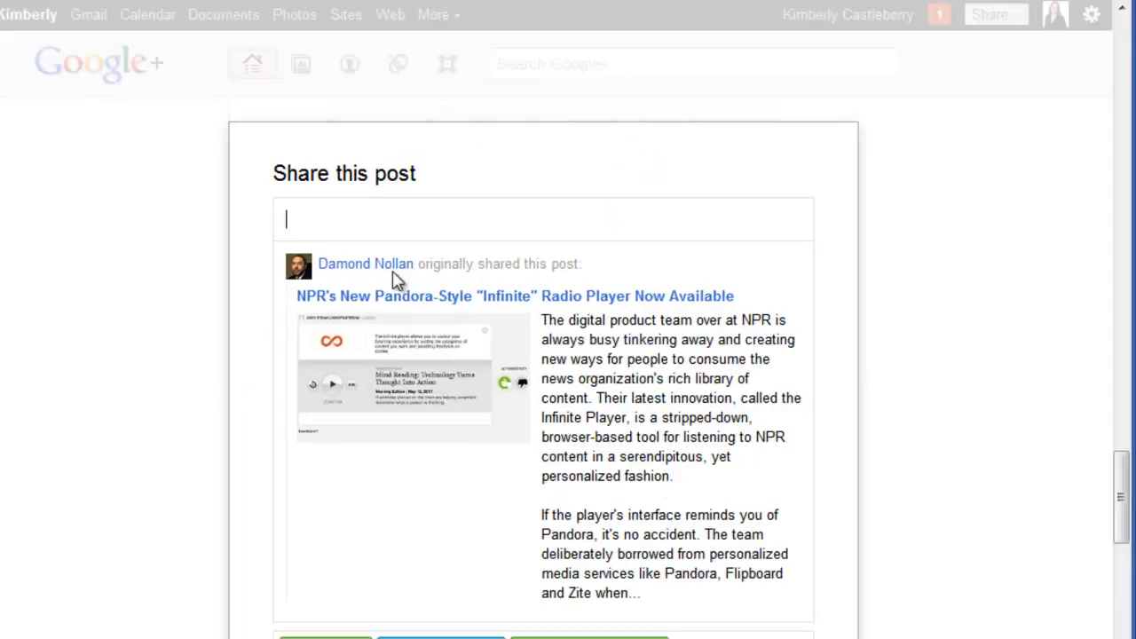
pyautogui.moveTo(412, 281)
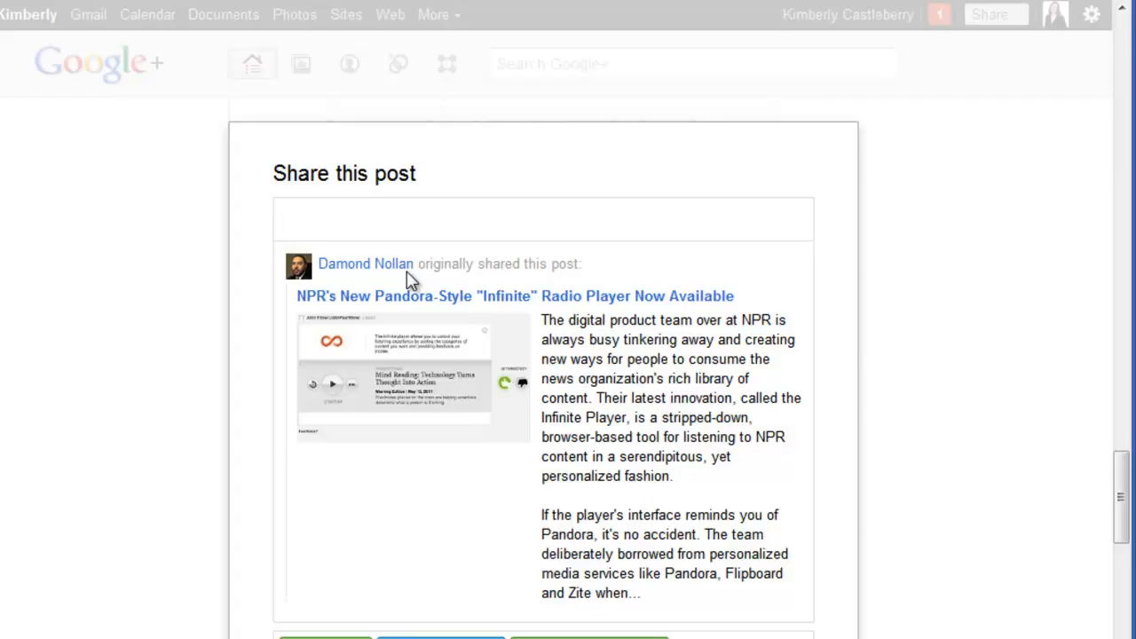
pyautogui.write('Awesome')
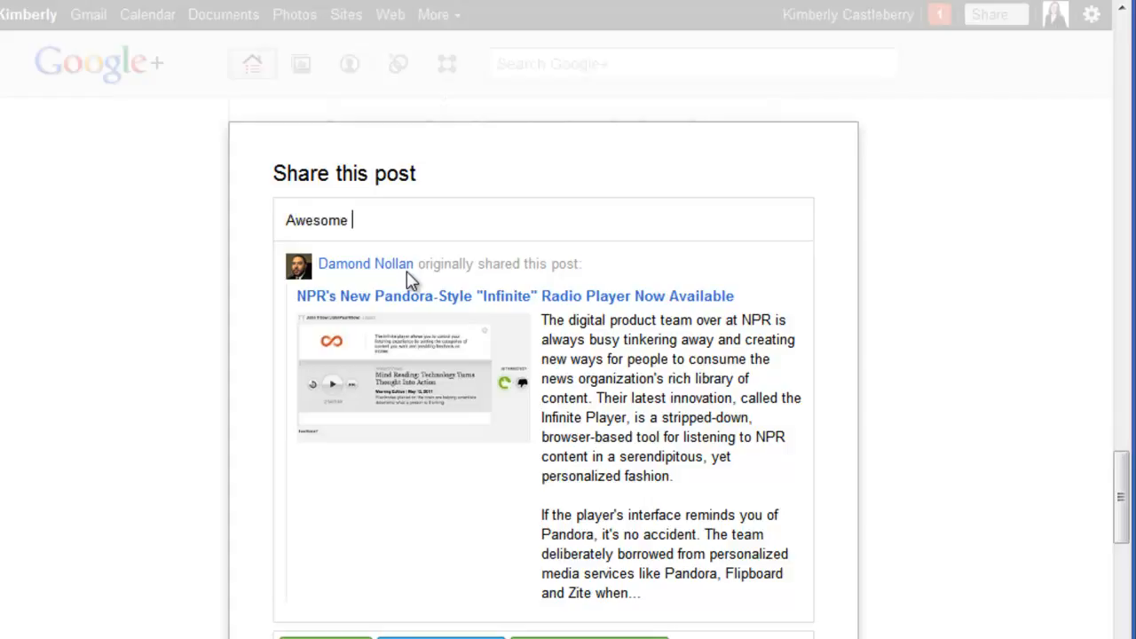
pyautogui.write('new')
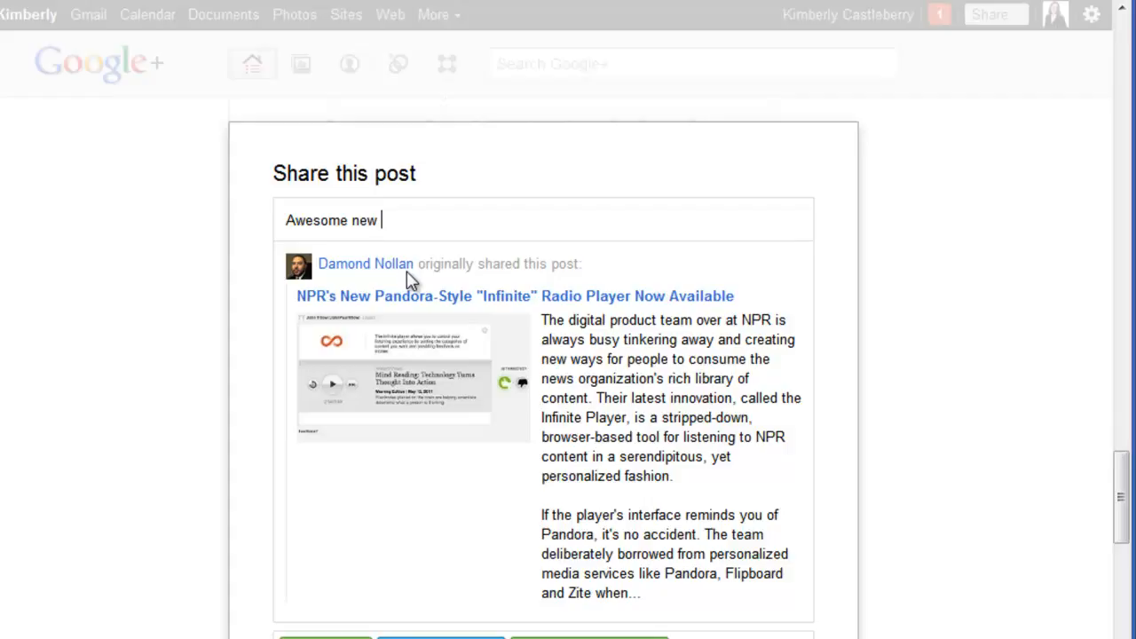
pyautogui.write('read')
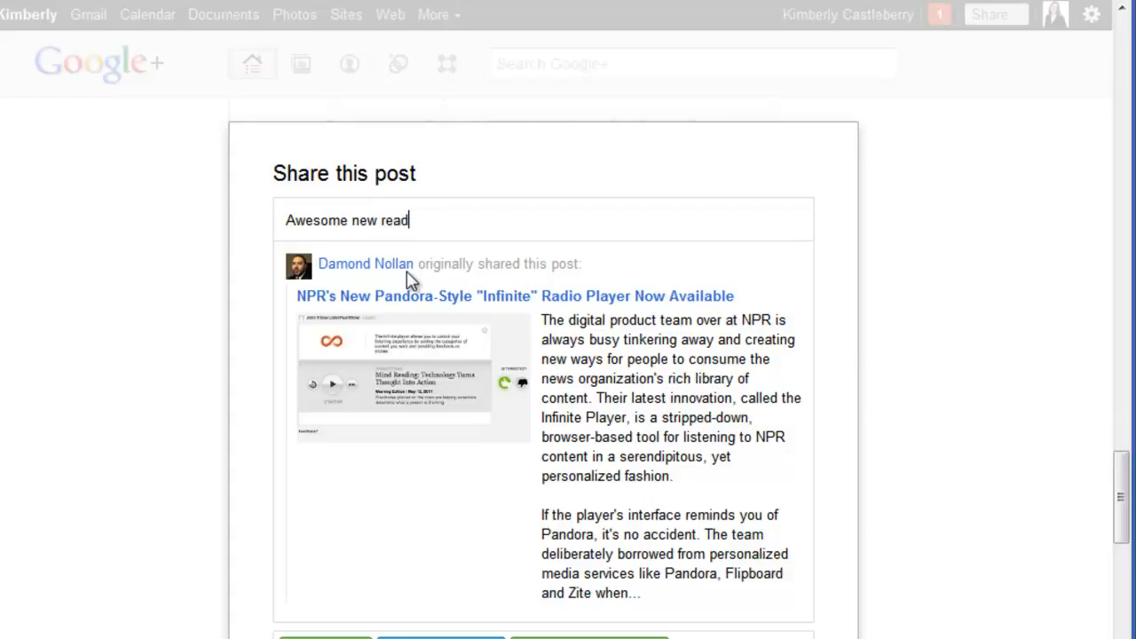
pyautogui.write('radio player')
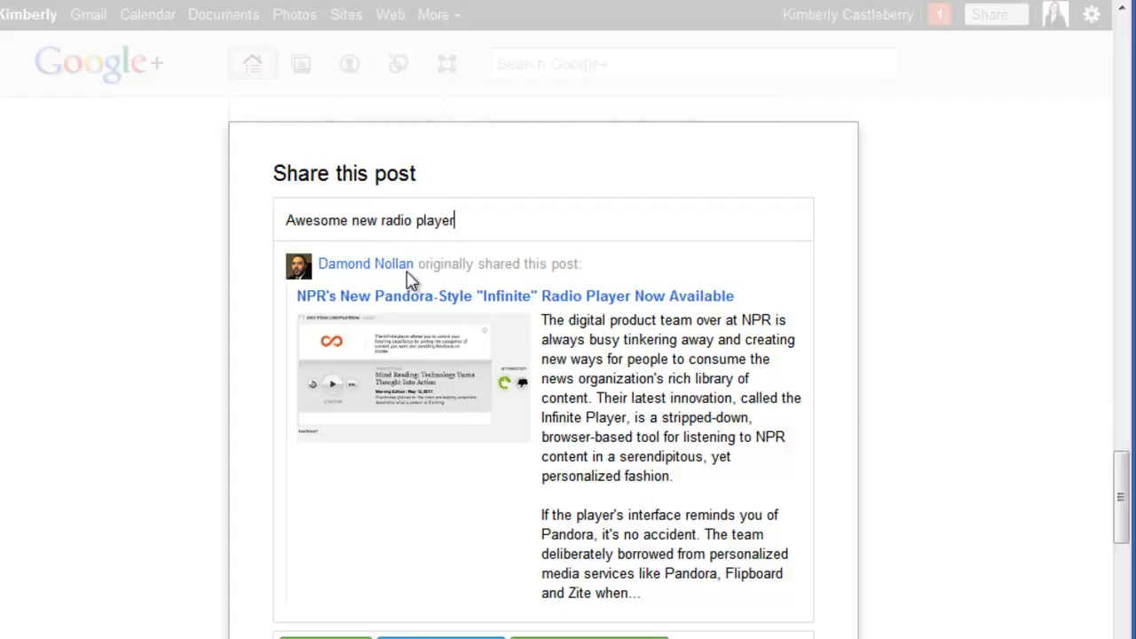
pyautogui.write('!')
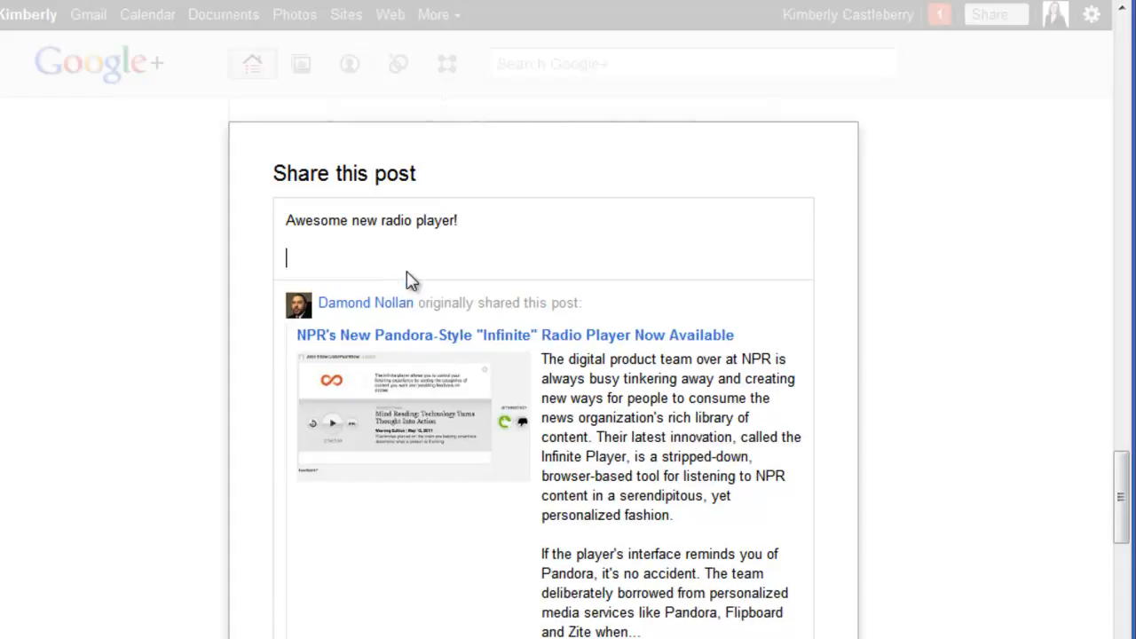
pyautogui.write('Thanks fo')
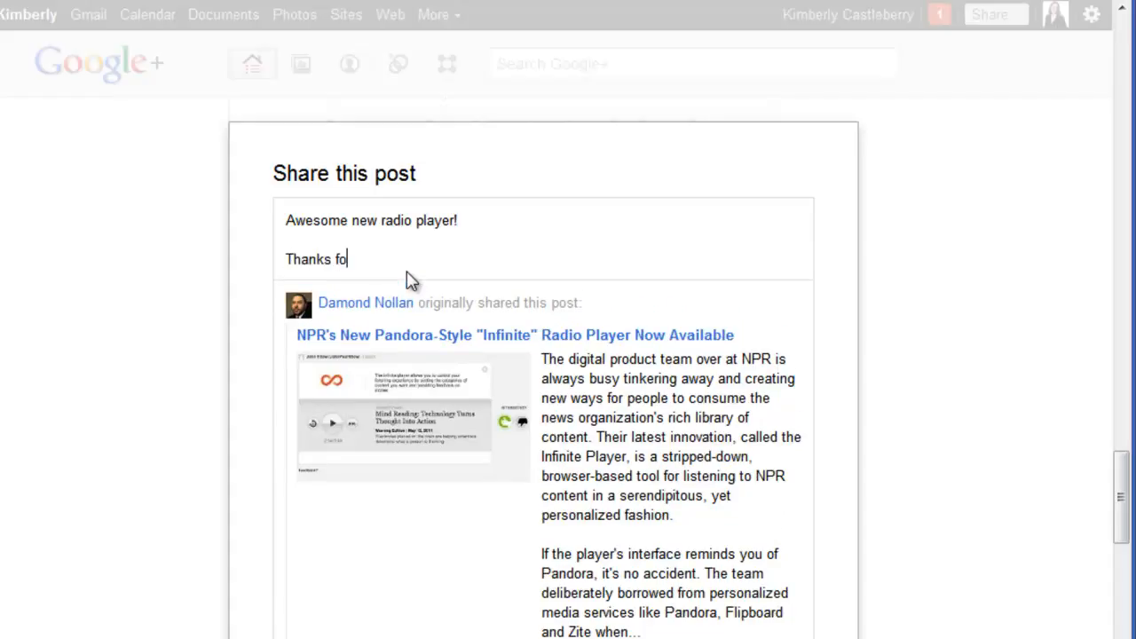
pyautogui.write('r sha')
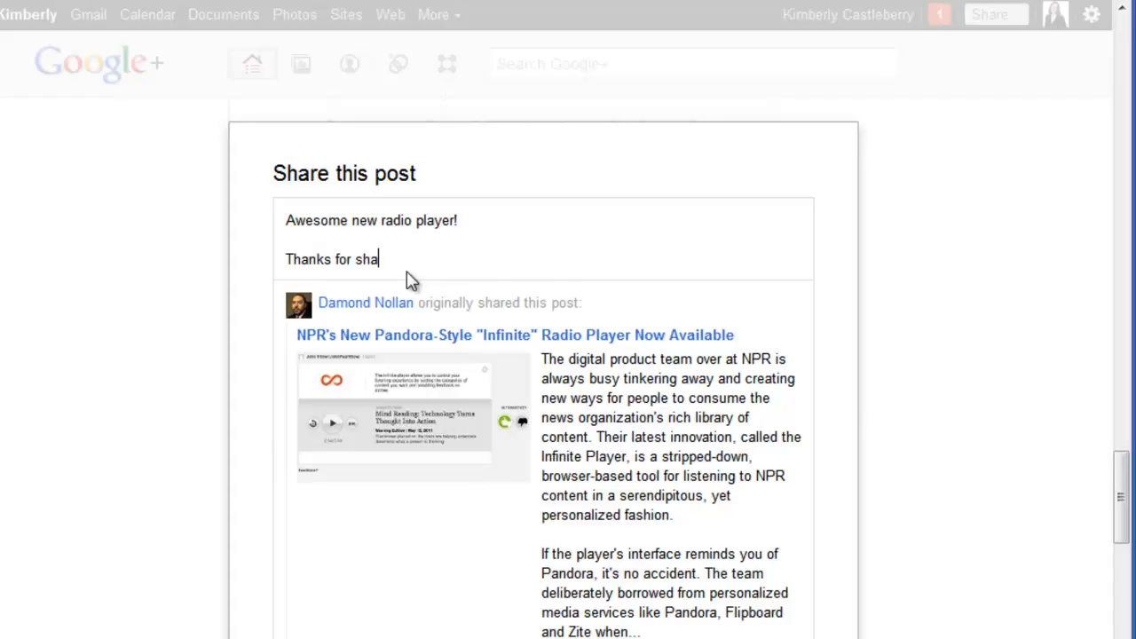
pyautogui.press('BackSpace')
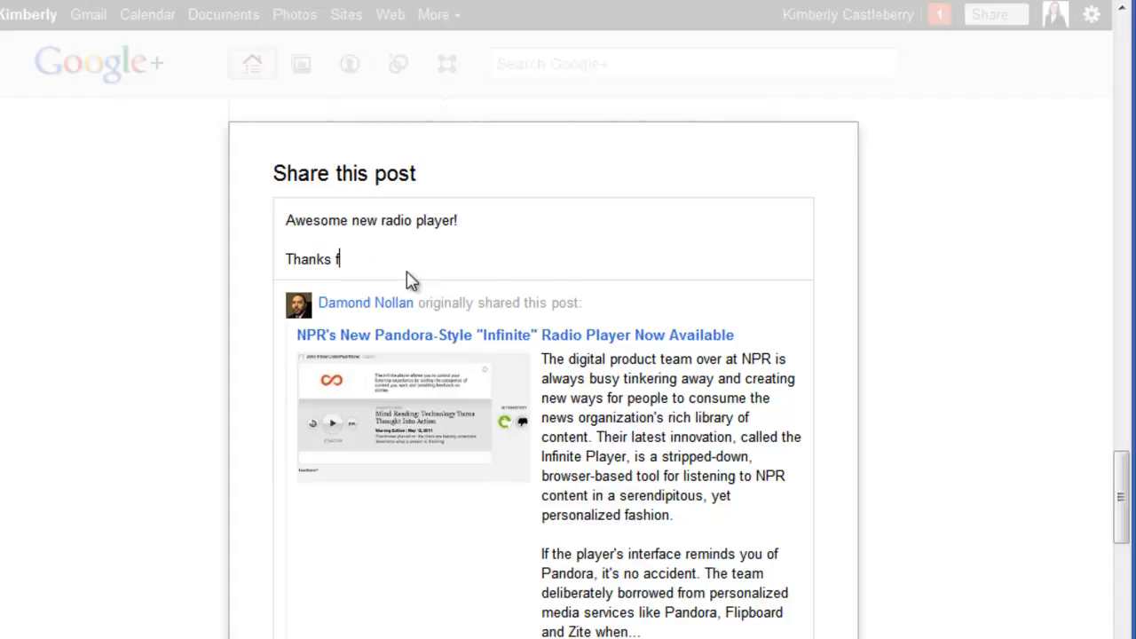
pyautogui.write('o +Damond n')
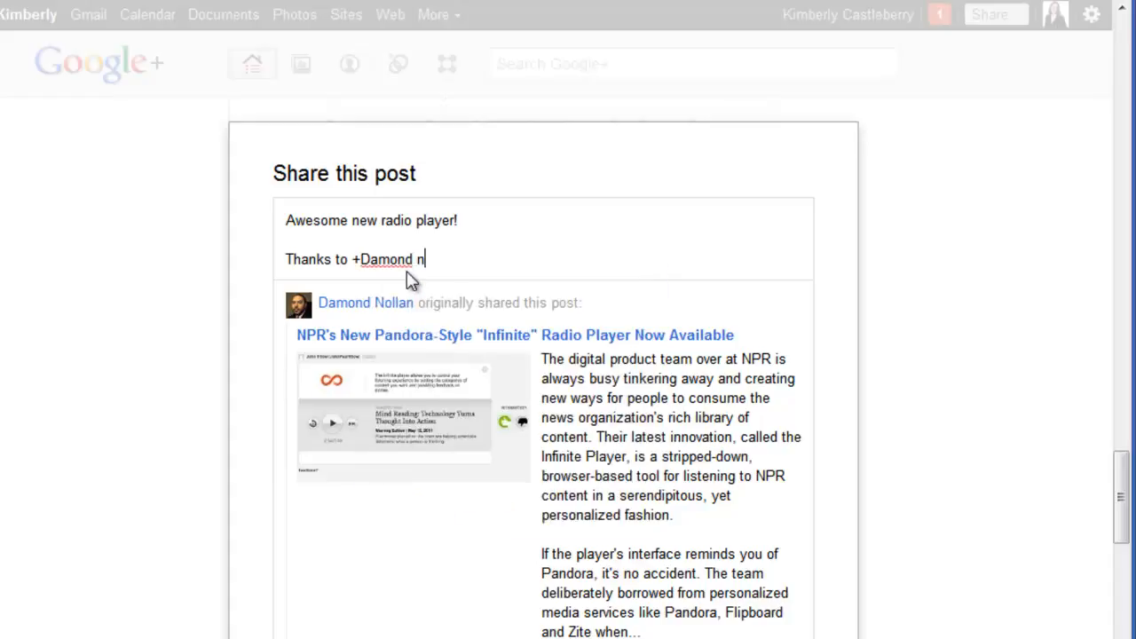
pyautogui.press('BackSpace')
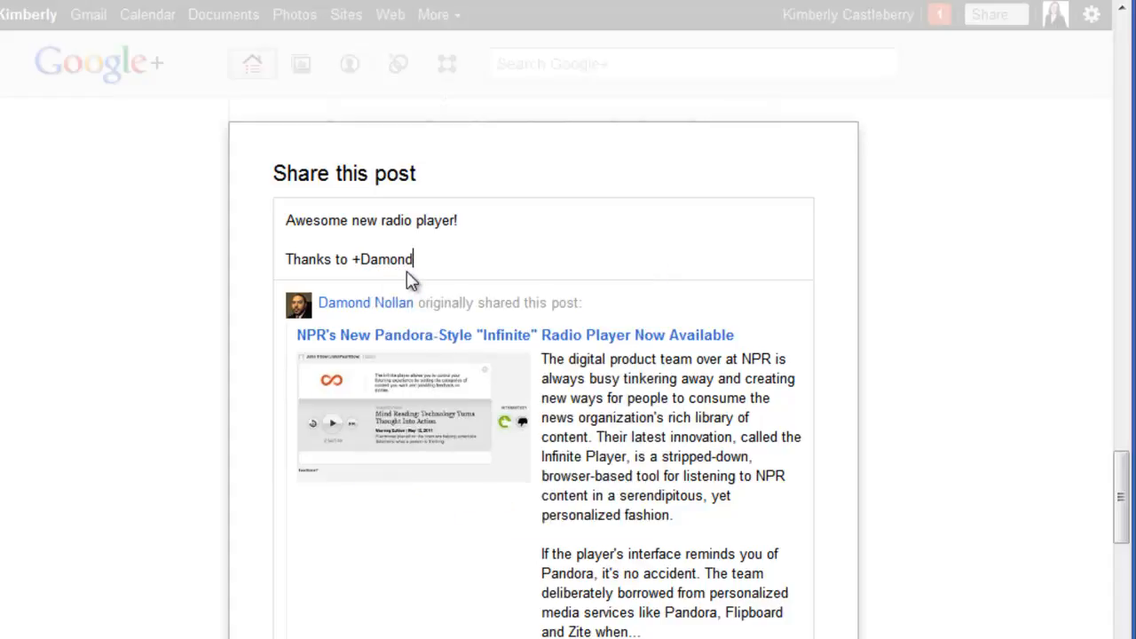
pyautogui.press('Backspace')
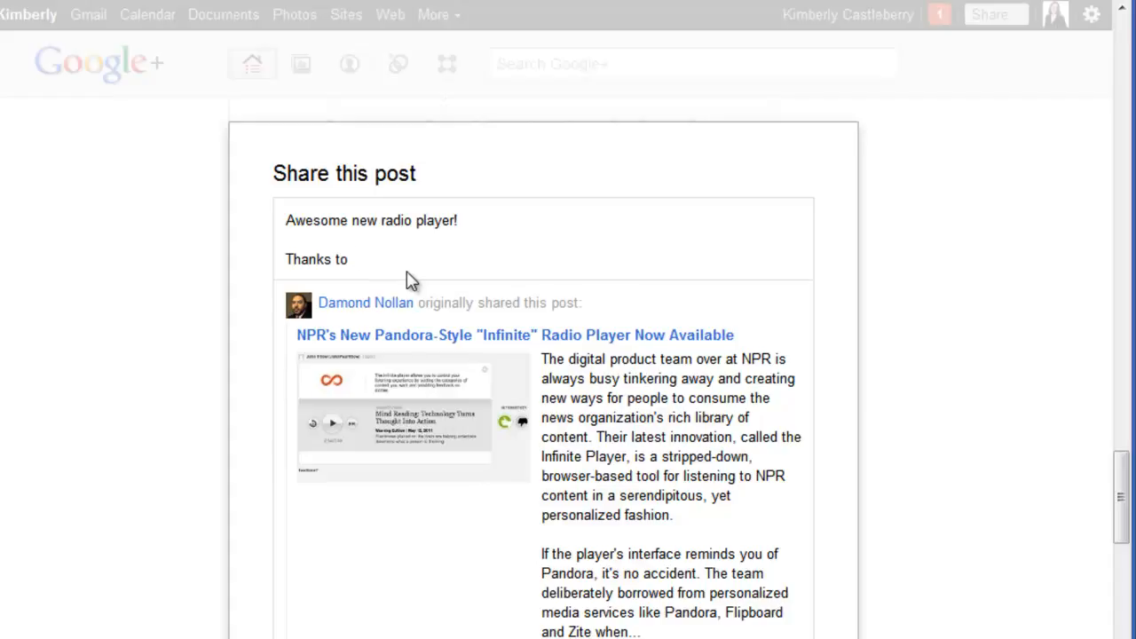
pyautogui.write('+')
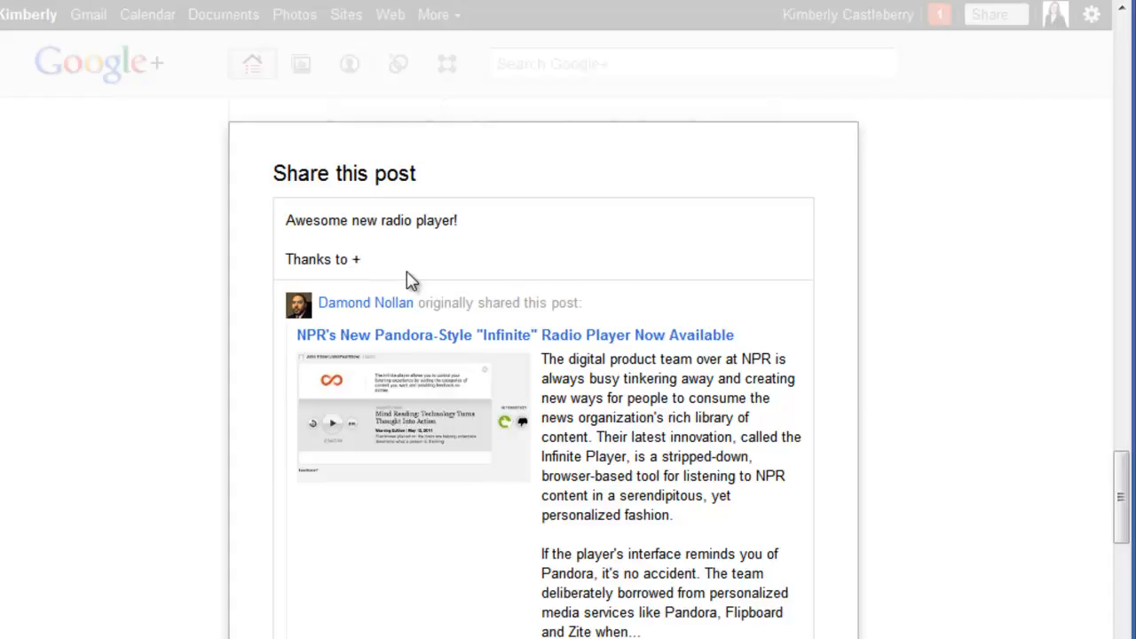
pyautogui.write('damond')
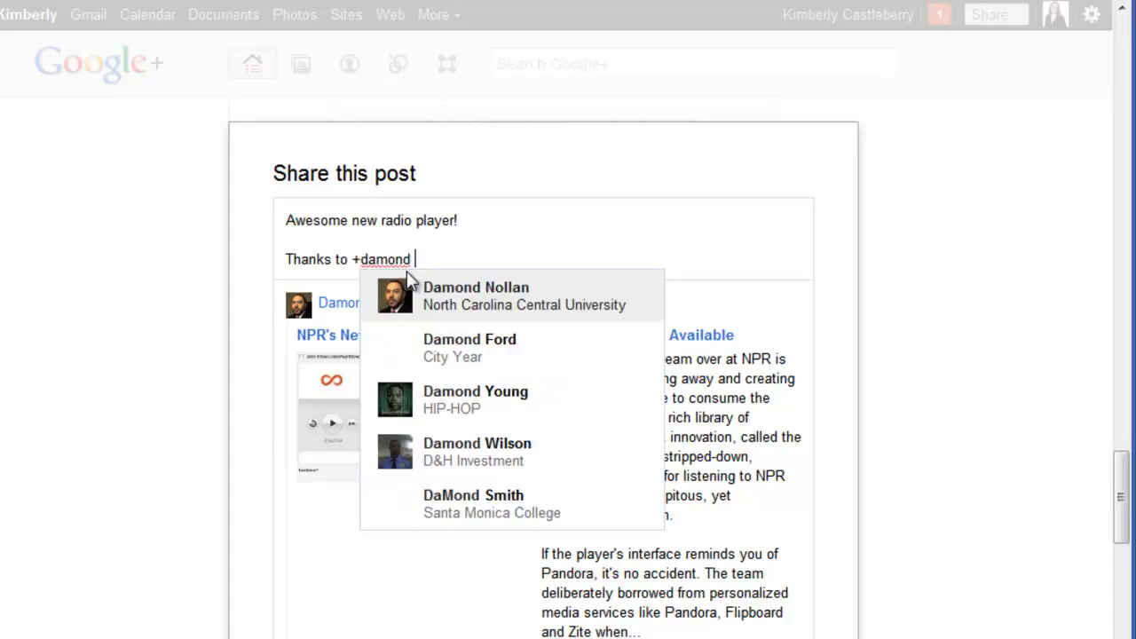
pyautogui.click(475, 295)
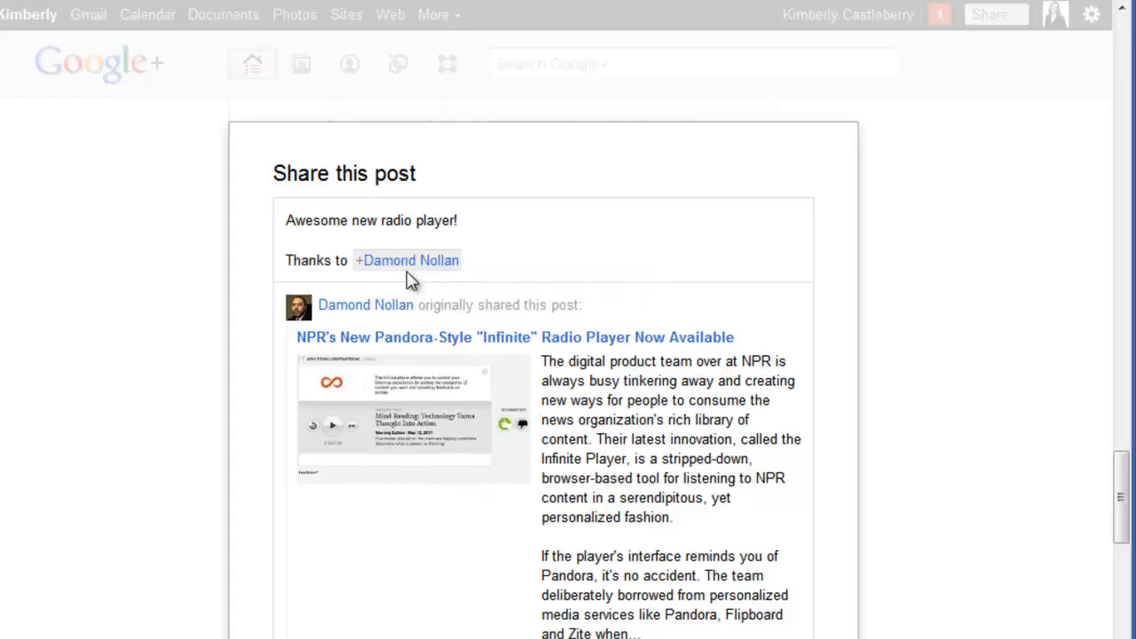
# Continue the line with "for the share and" plus a second mention ending "with me:"
pyautogui.write('for the share and +Ileane Smith for sharing it')
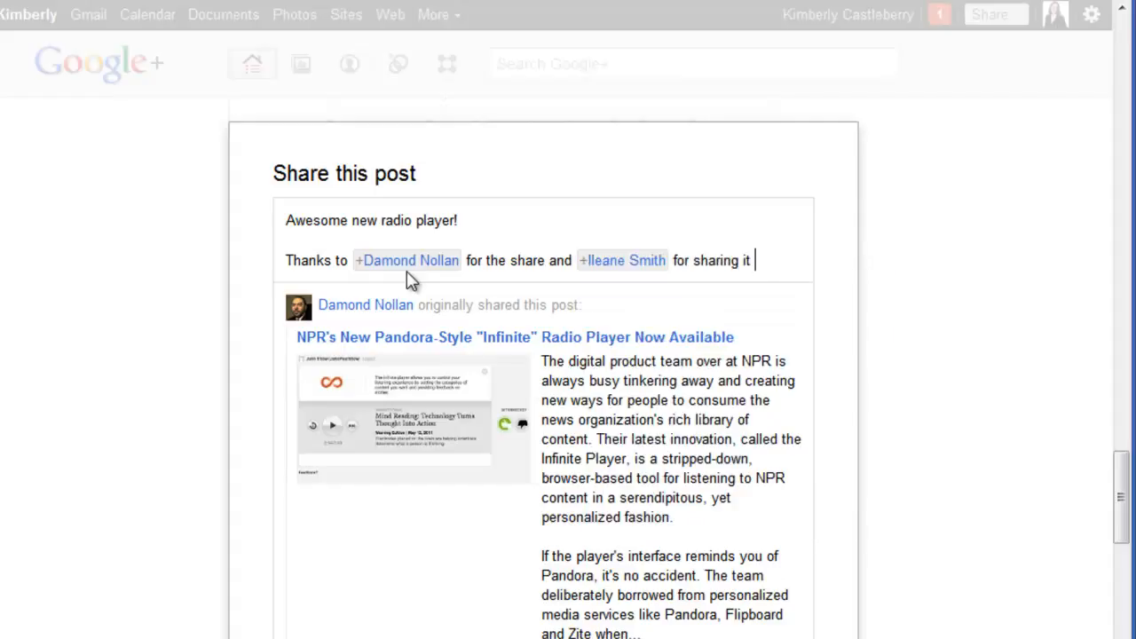
pyautogui.write('with me:_')
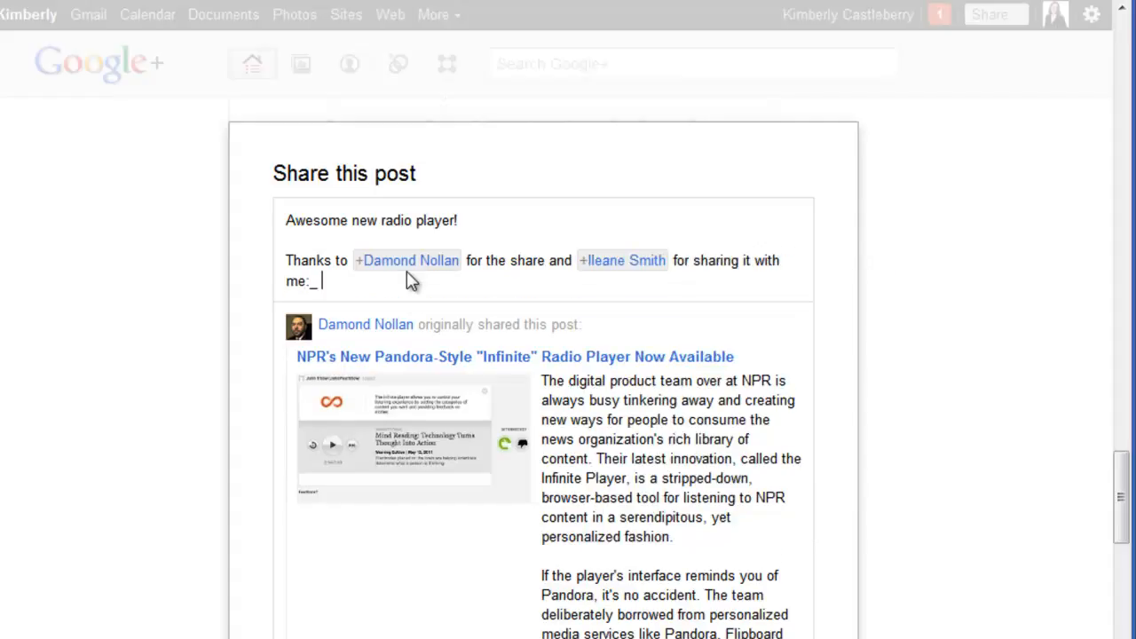
# End the thanks line with a ":)" smiley and place the cursor at the end of the text
pyautogui.write(':)')
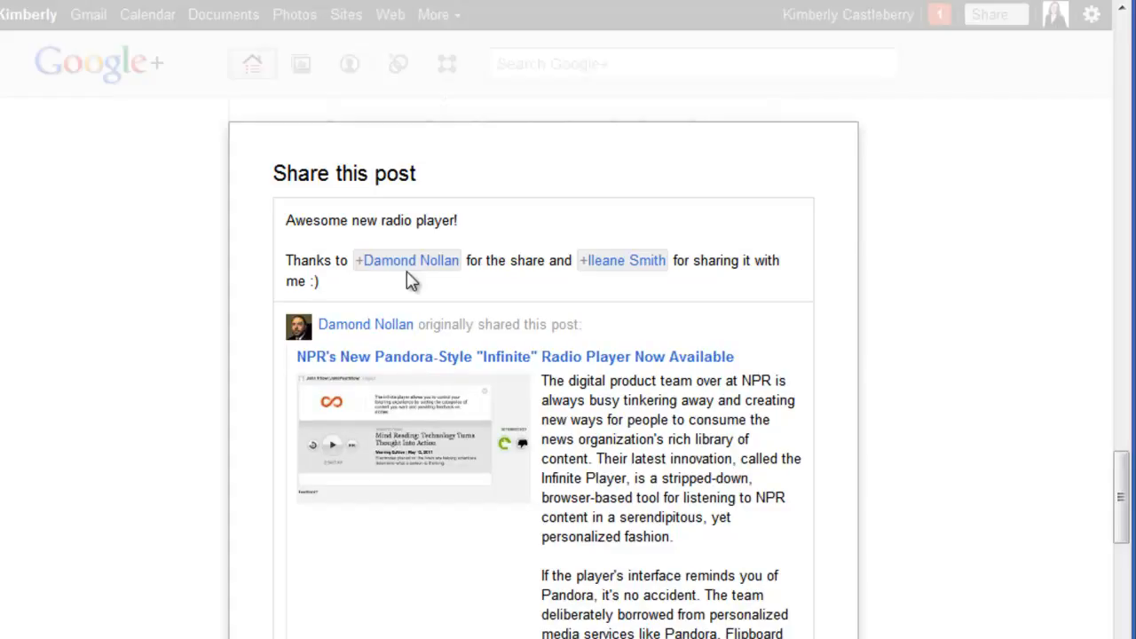
pyautogui.moveTo(406, 267)
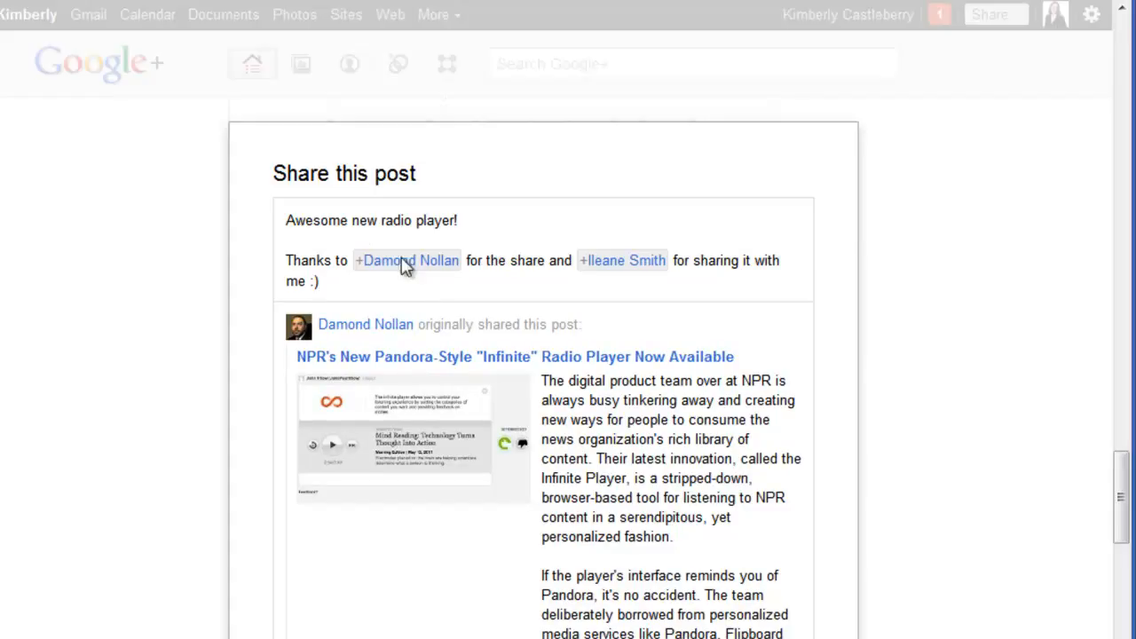
pyautogui.moveTo(696, 589)
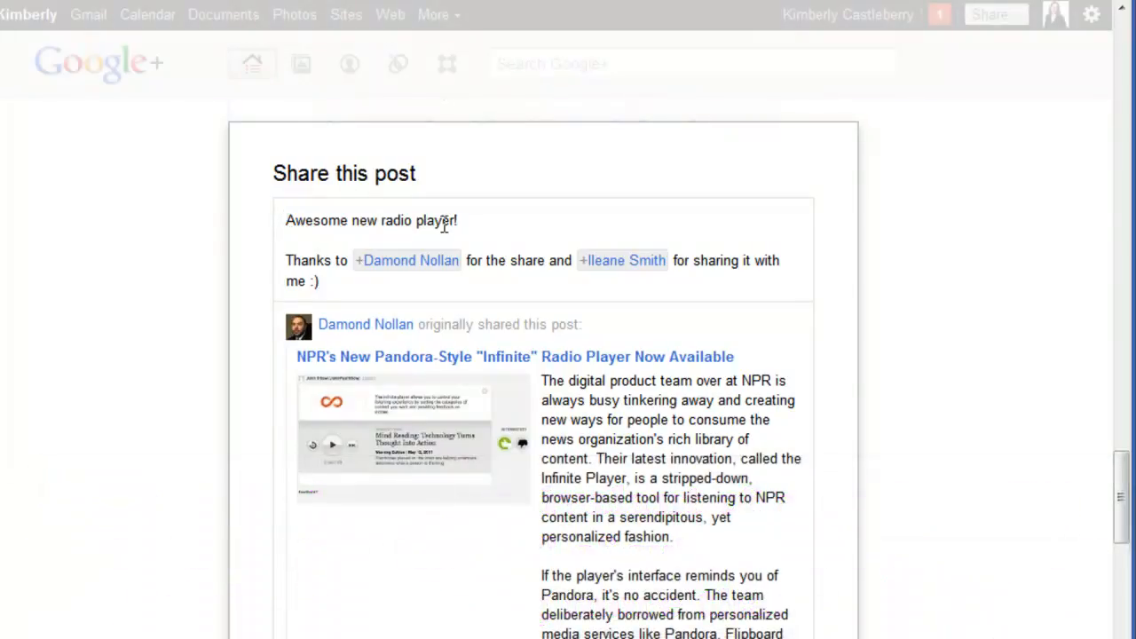
pyautogui.moveTo(572, 334)
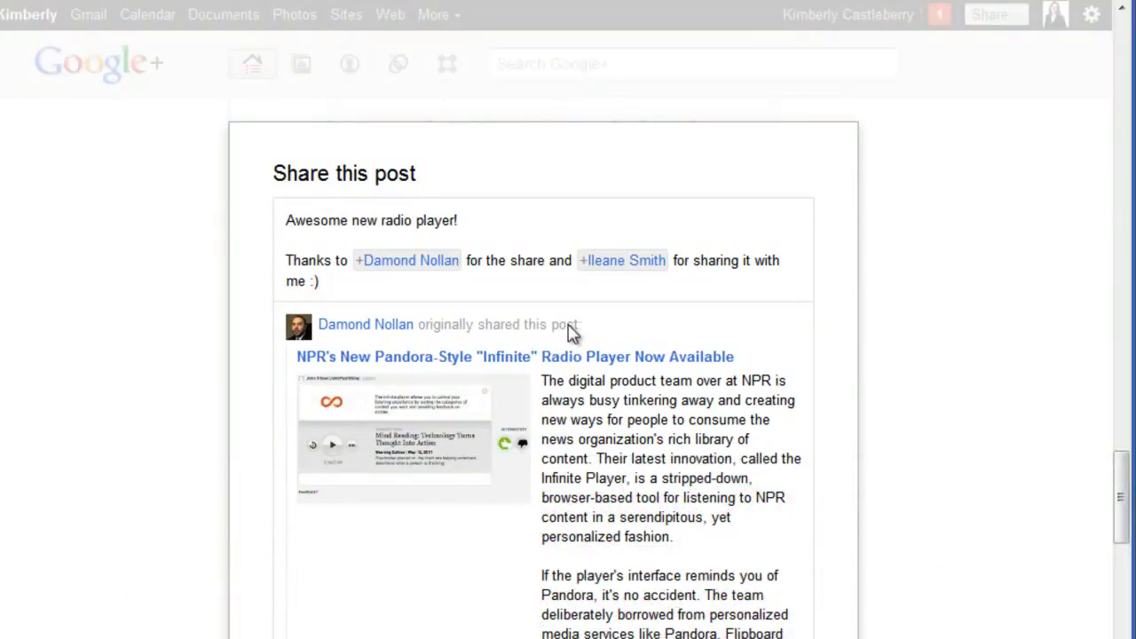
pyautogui.moveTo(565, 334)
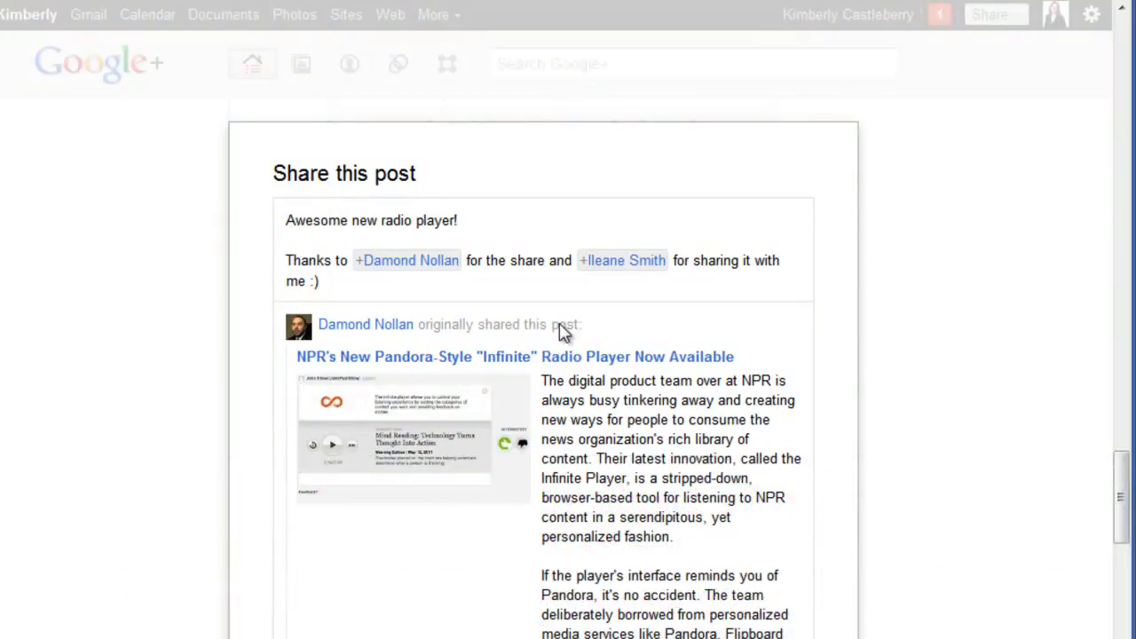
pyautogui.moveTo(577, 362)
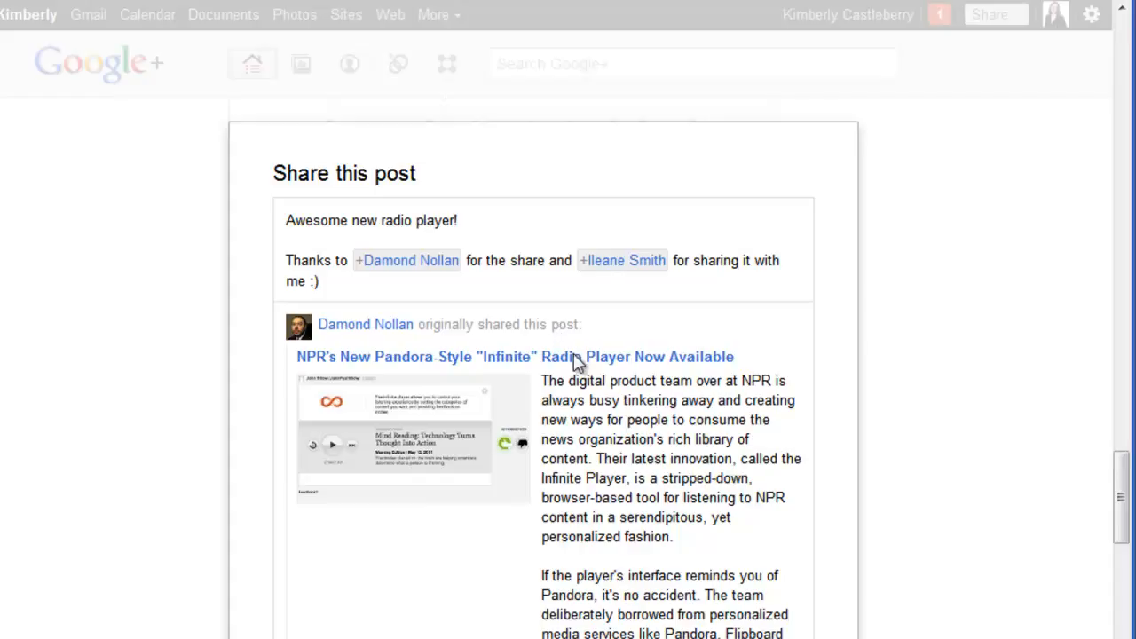
pyautogui.click(320, 280)
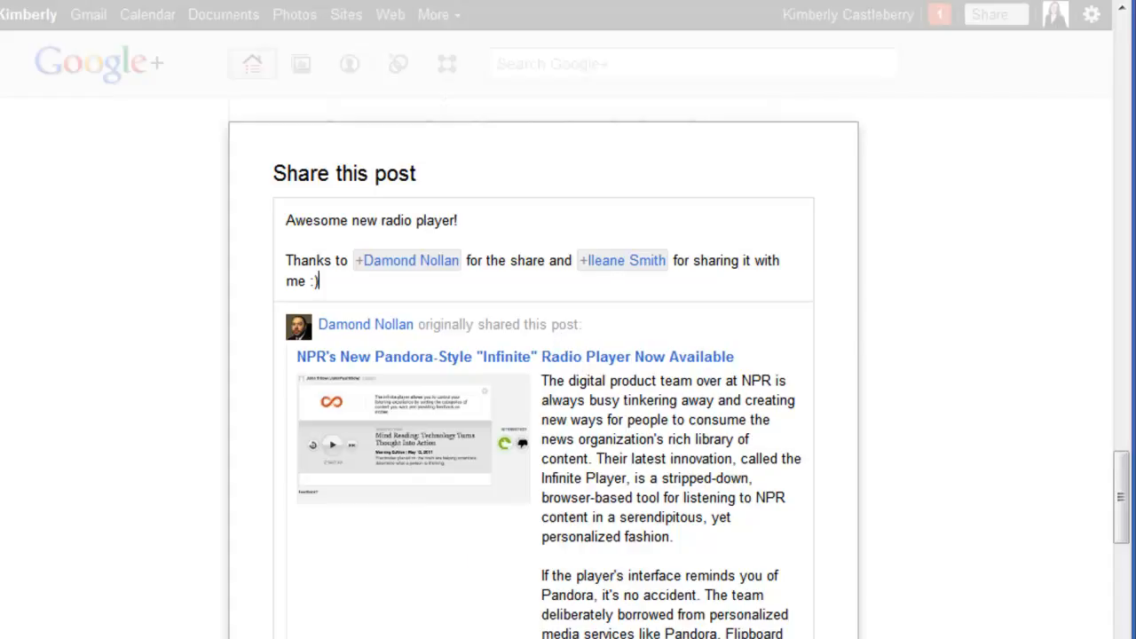
pyautogui.moveTo(348, 319)
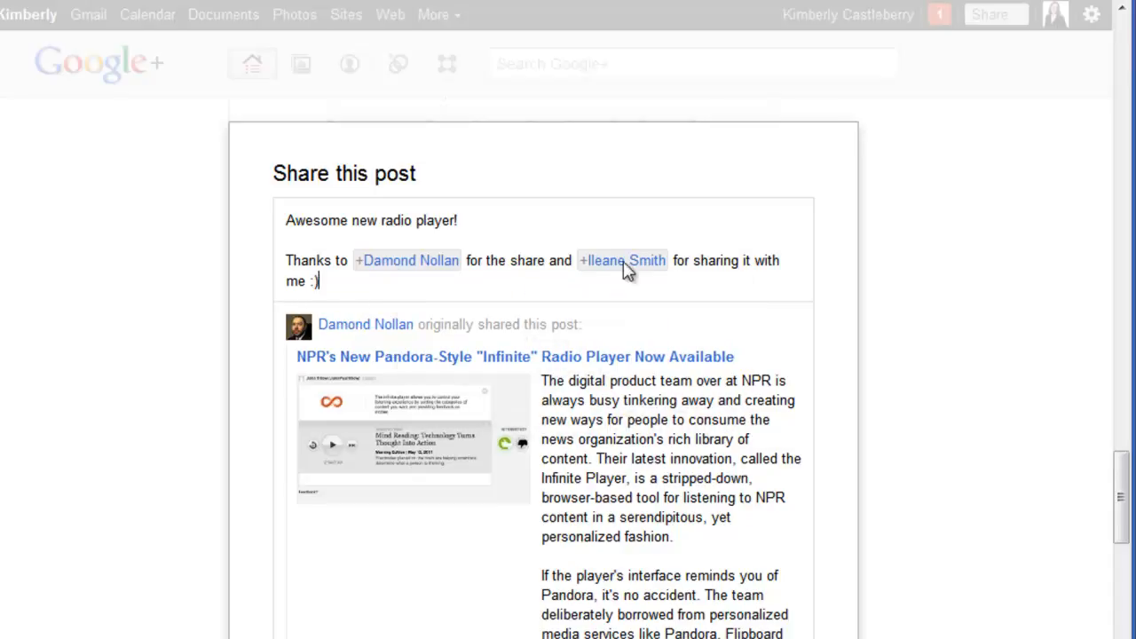
pyautogui.moveTo(593, 348)
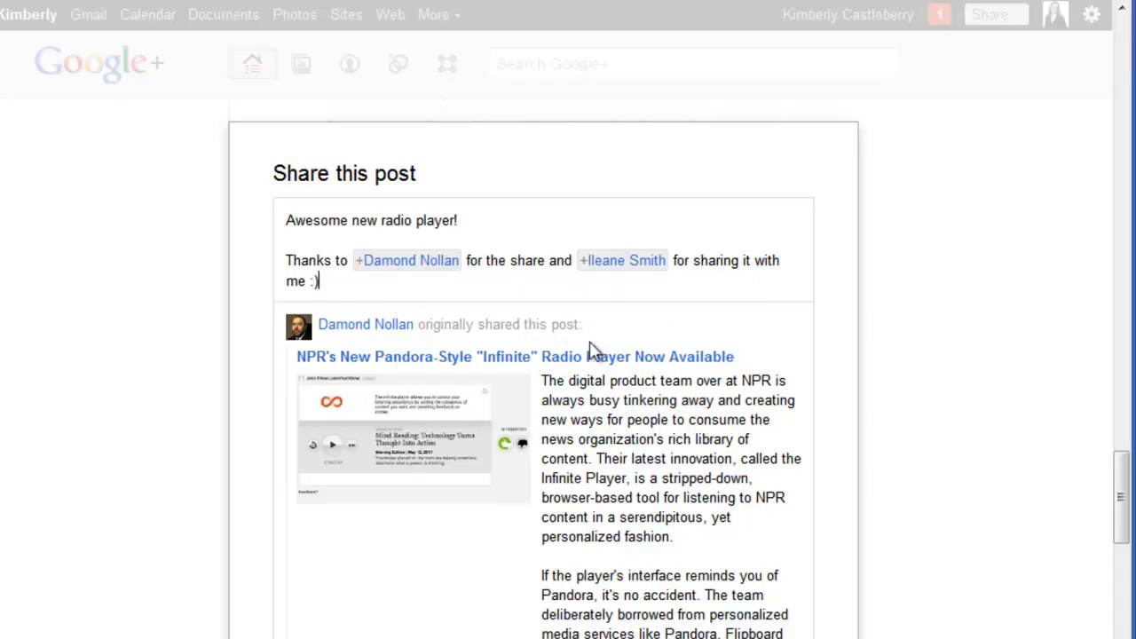
pyautogui.moveTo(595, 292)
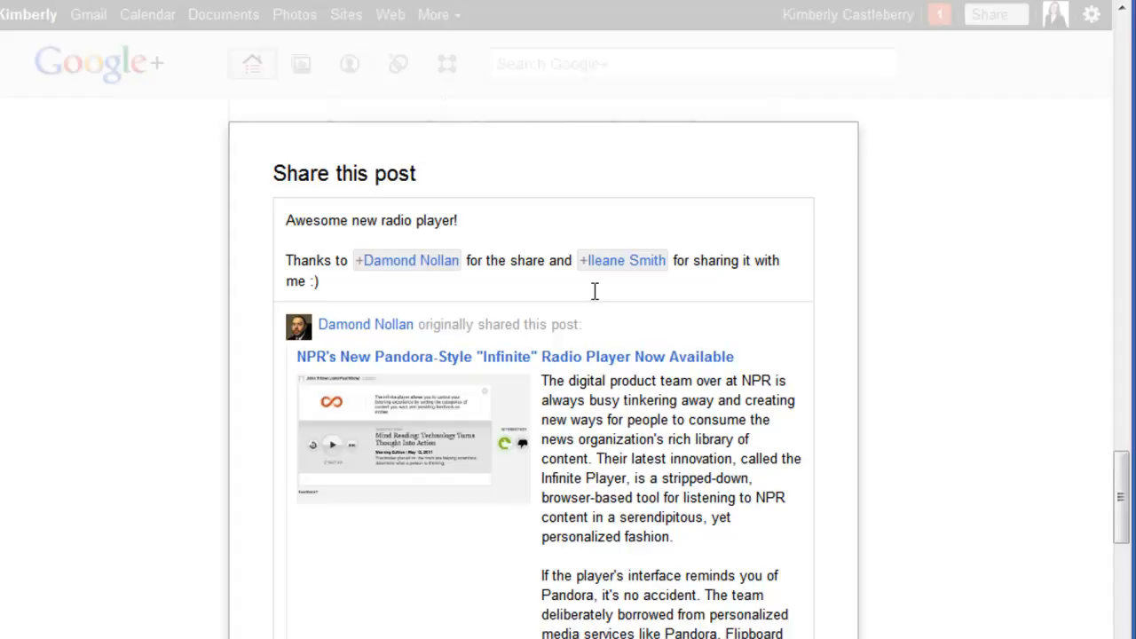
# Leave the drafted share unsent and switch over to the HootSuite dashboard
pyautogui.click(319, 281)
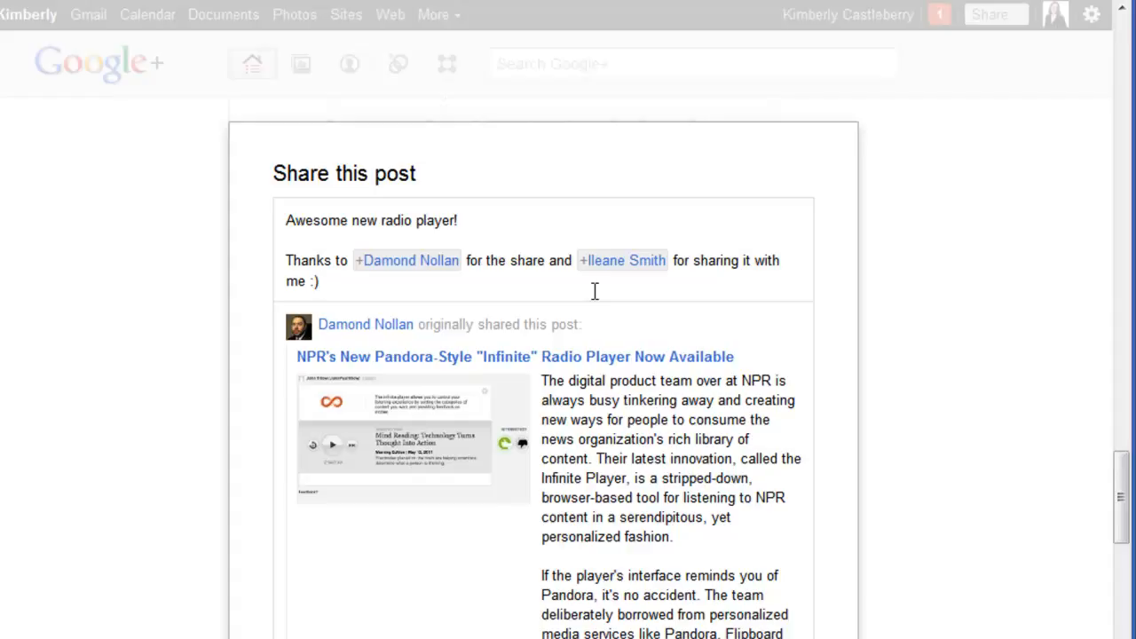
pyautogui.click(319, 281)
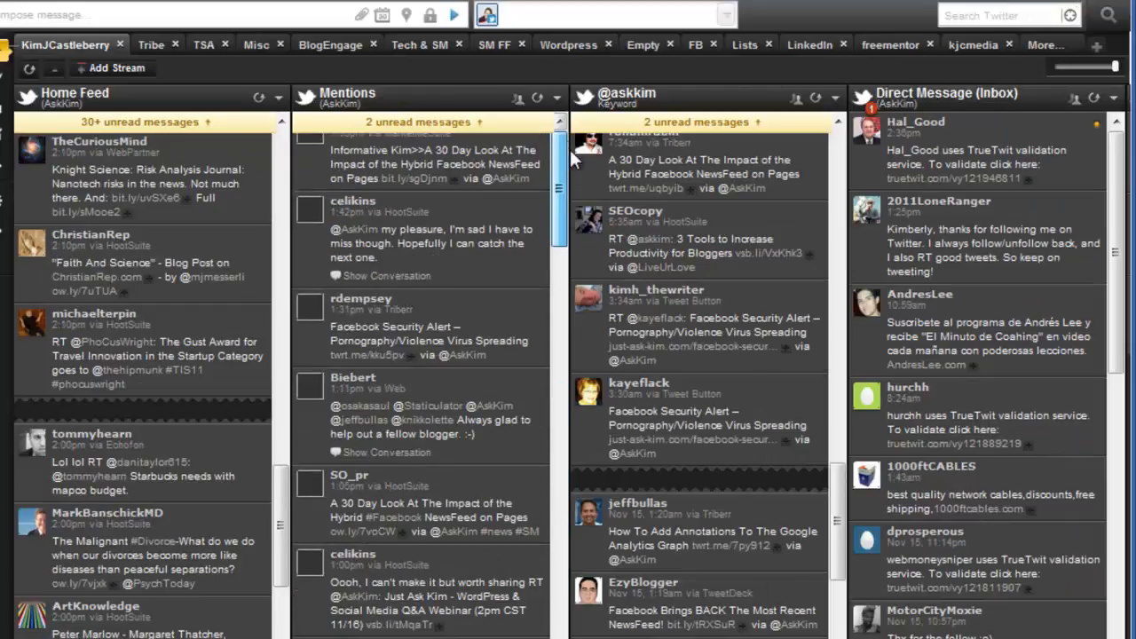
pyautogui.scroll(3)
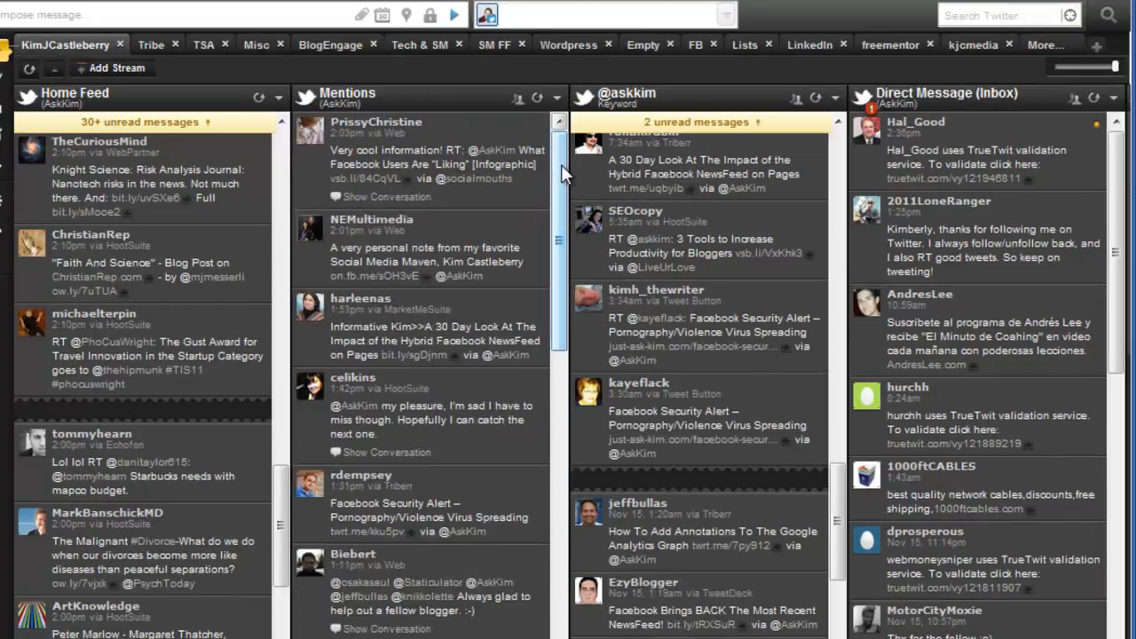
pyautogui.scroll(-3)
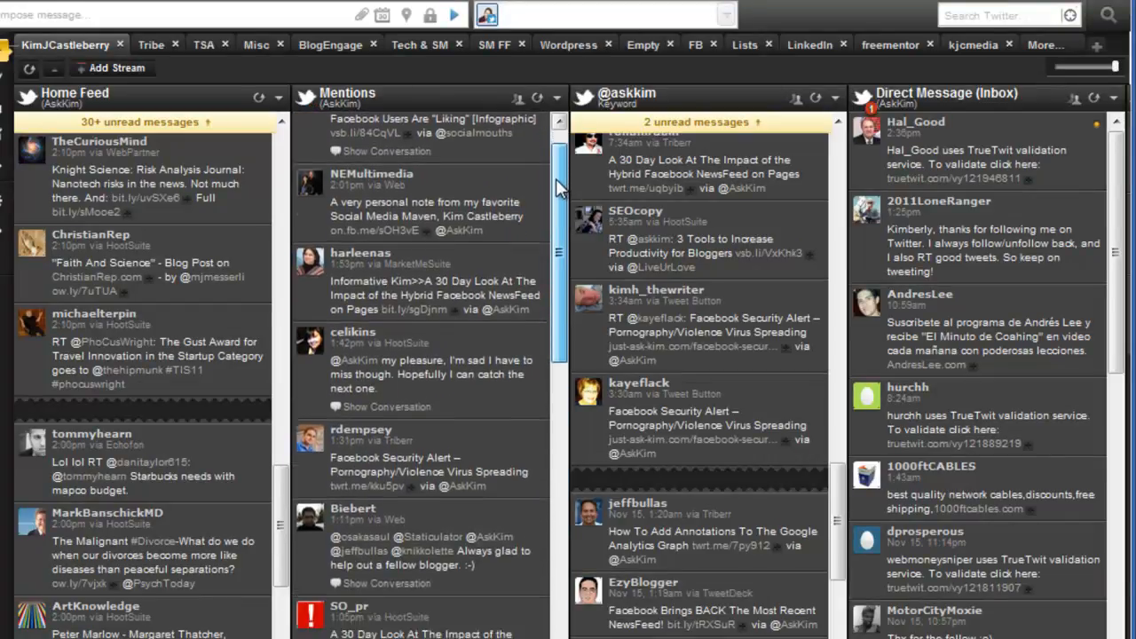
pyautogui.scroll(-3)
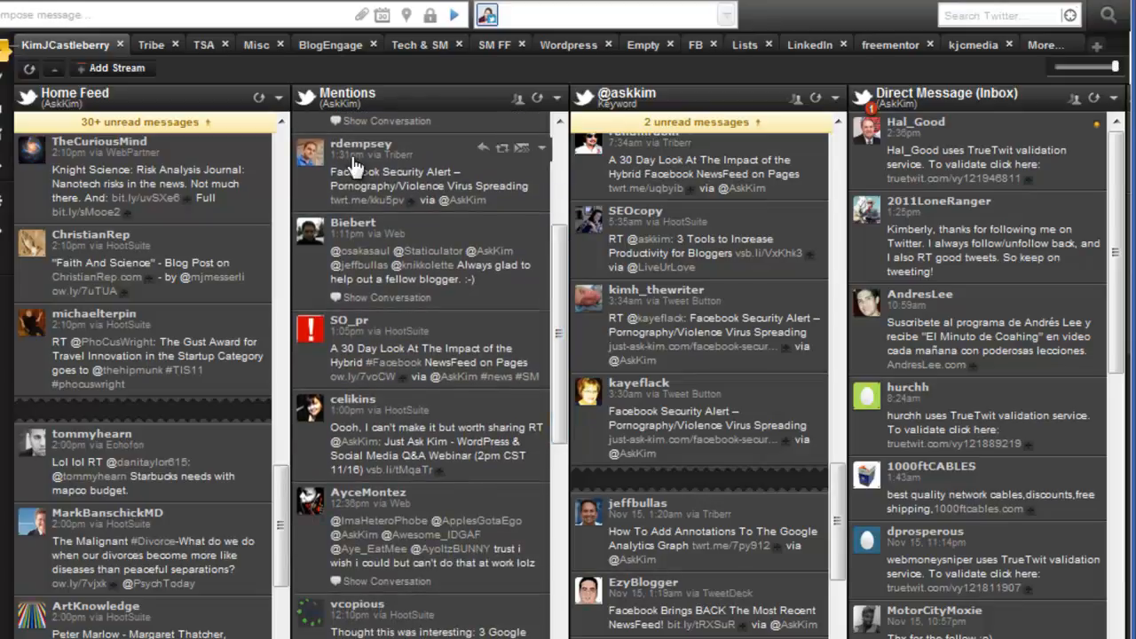
pyautogui.moveTo(495, 213)
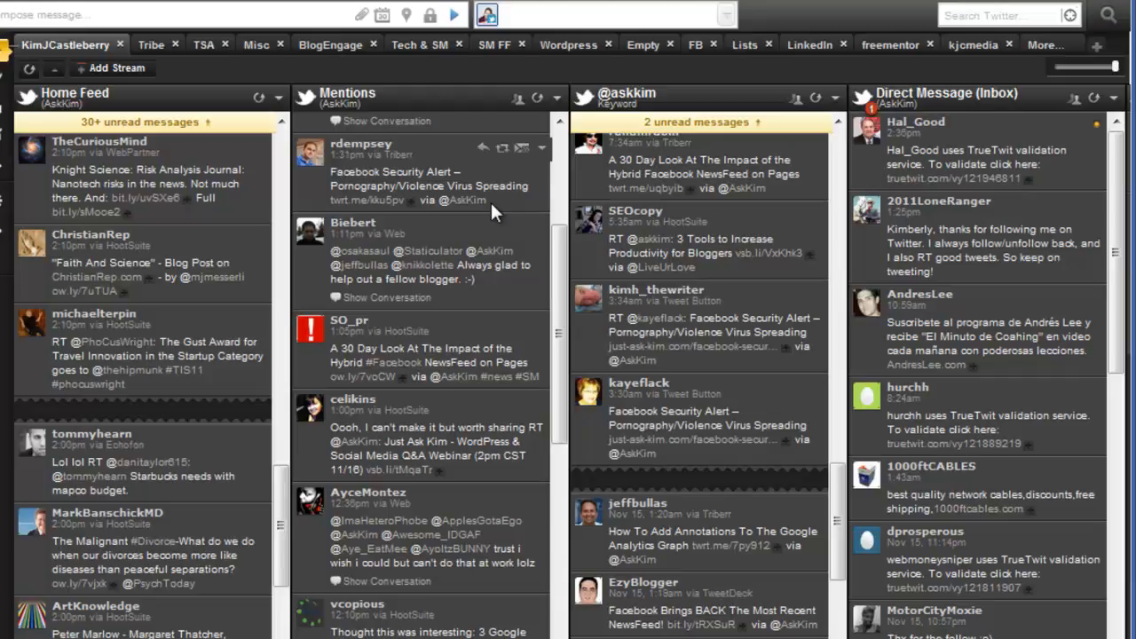
pyautogui.scroll(-3)
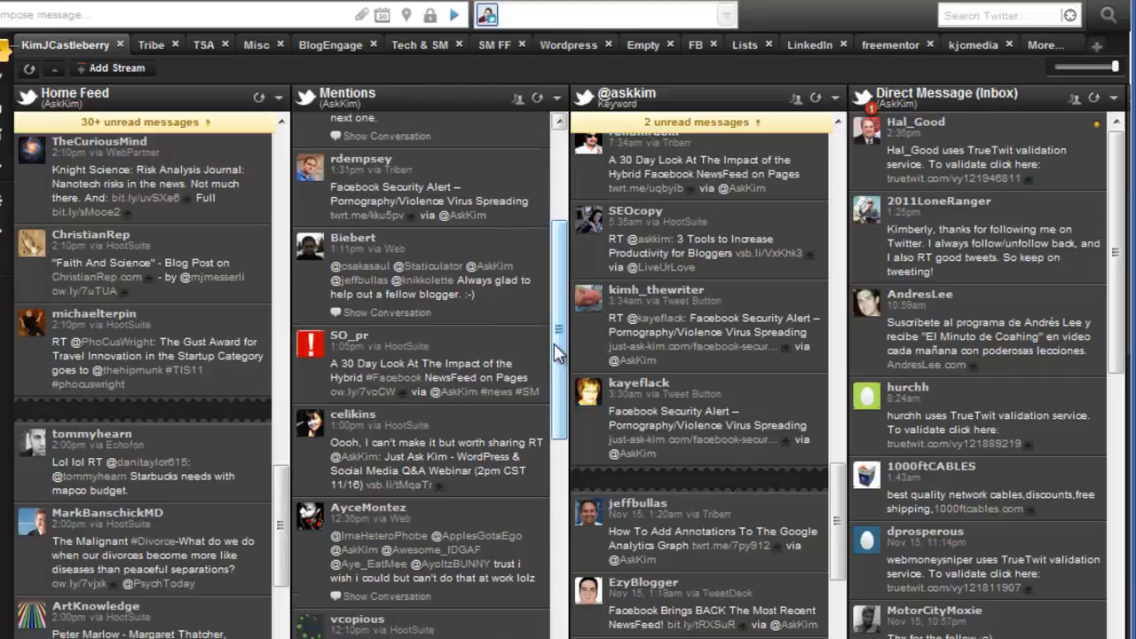
pyautogui.scroll(3)
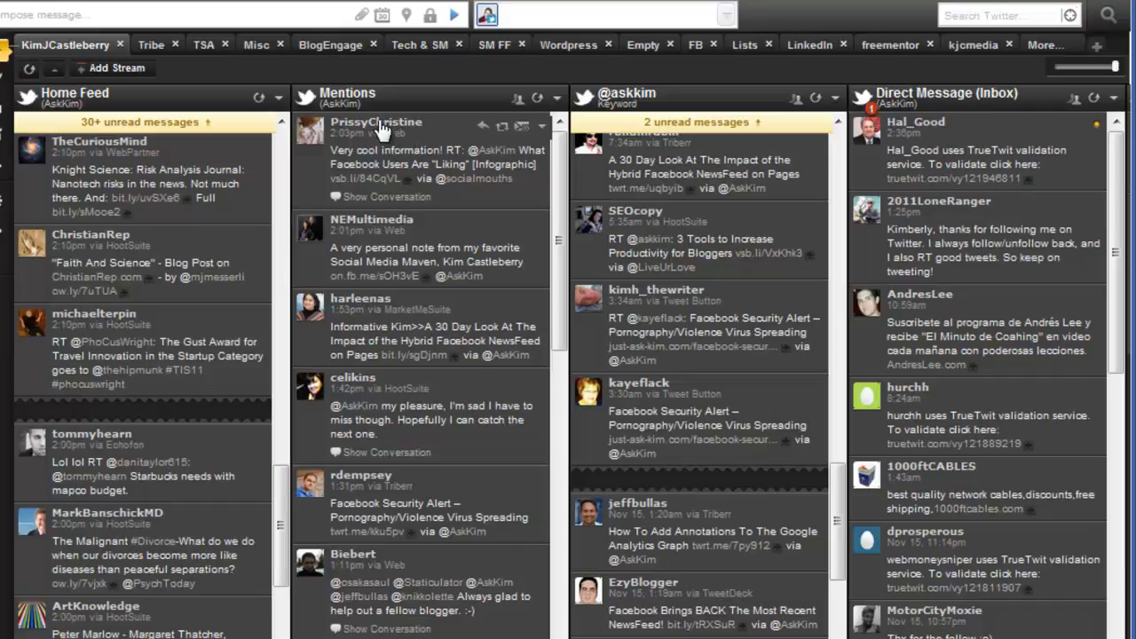
pyautogui.click(377, 121)
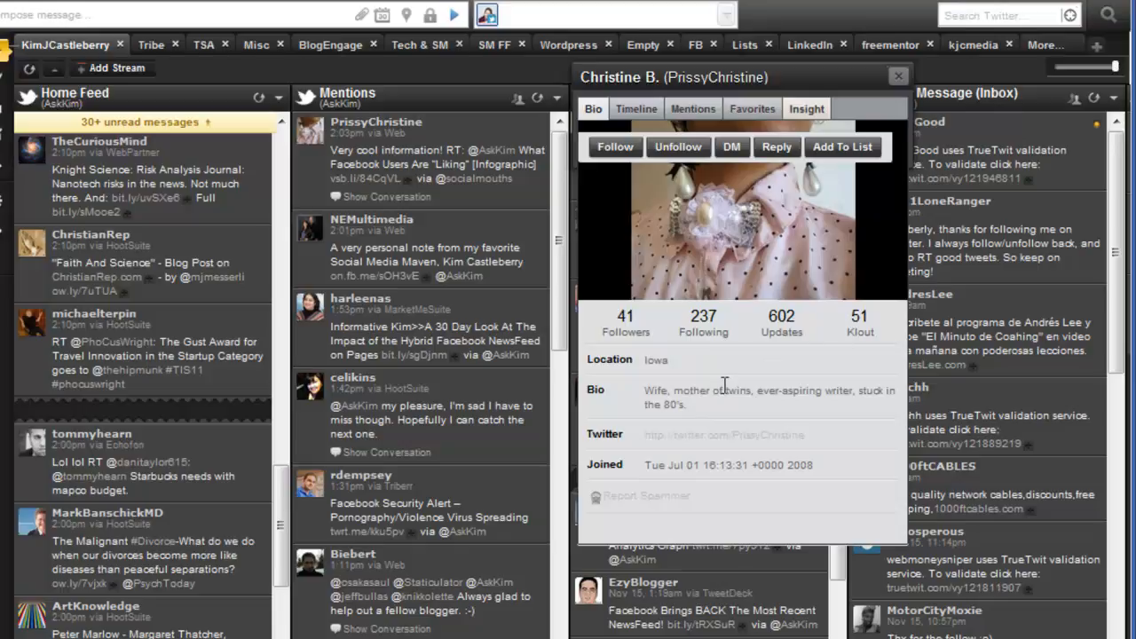
pyautogui.moveTo(685, 438)
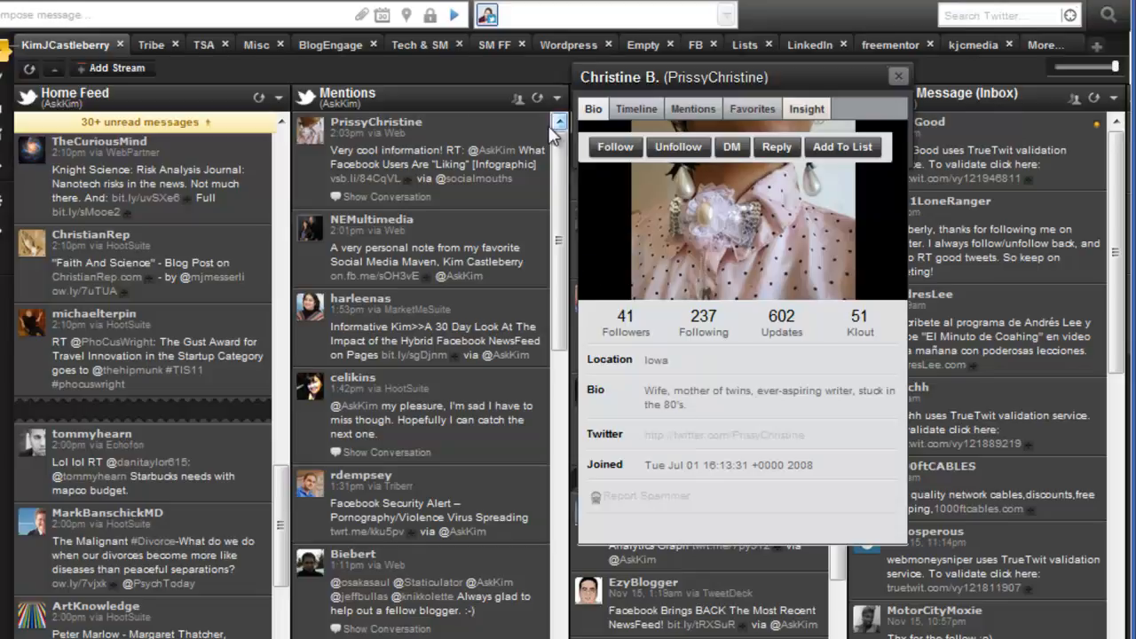
pyautogui.moveTo(572, 69)
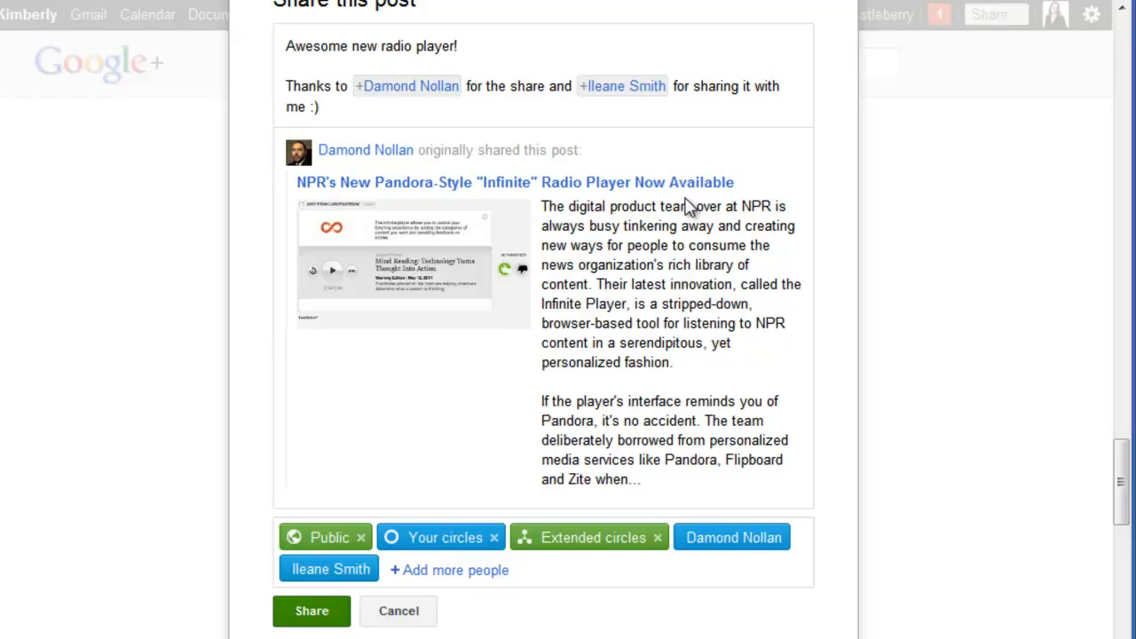
pyautogui.click(320, 107)
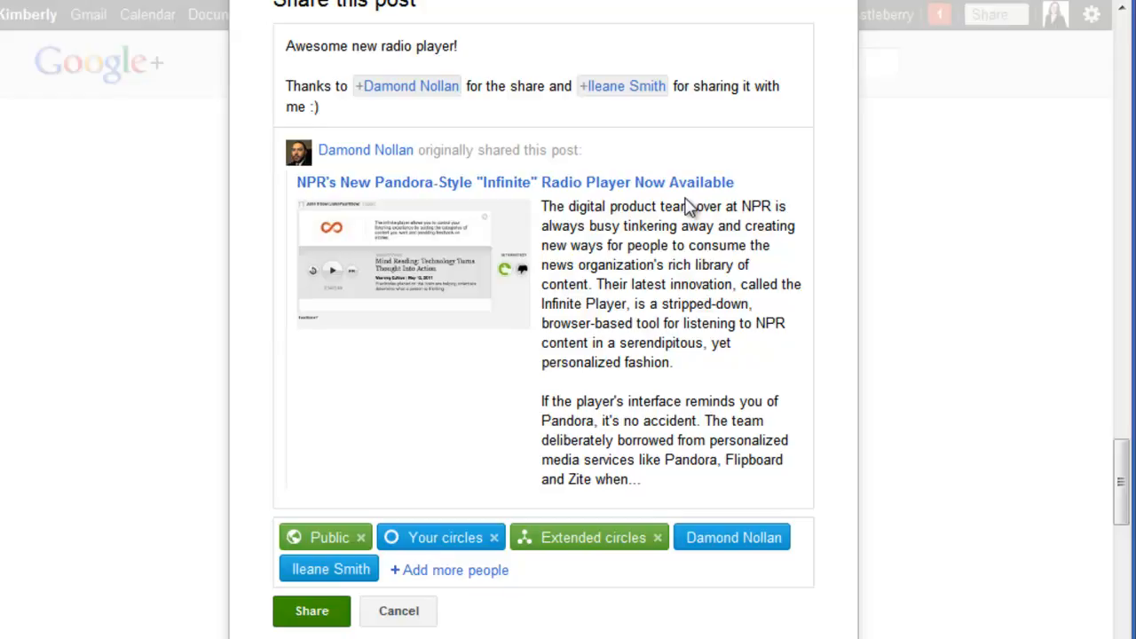
pyautogui.scroll(3)
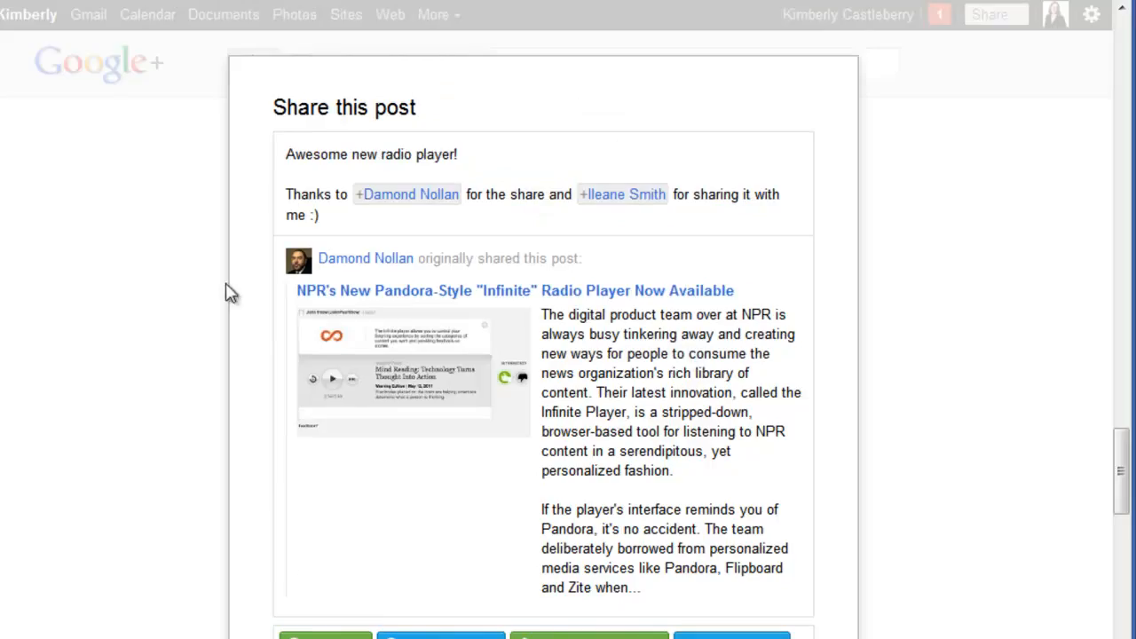
pyautogui.moveTo(682, 578)
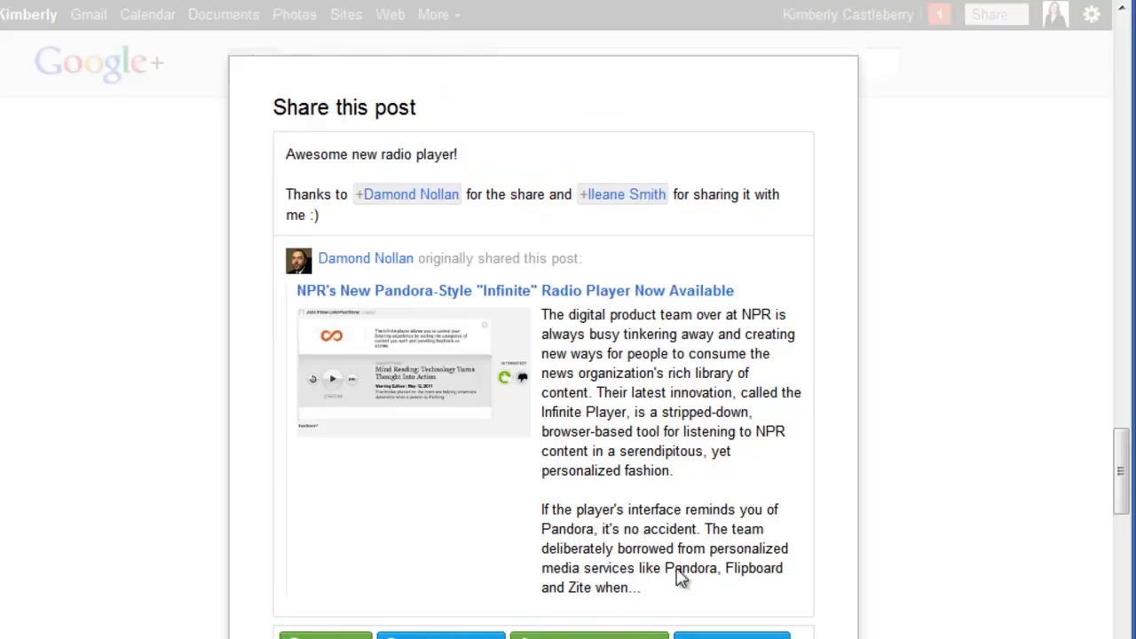
pyautogui.moveTo(622, 470)
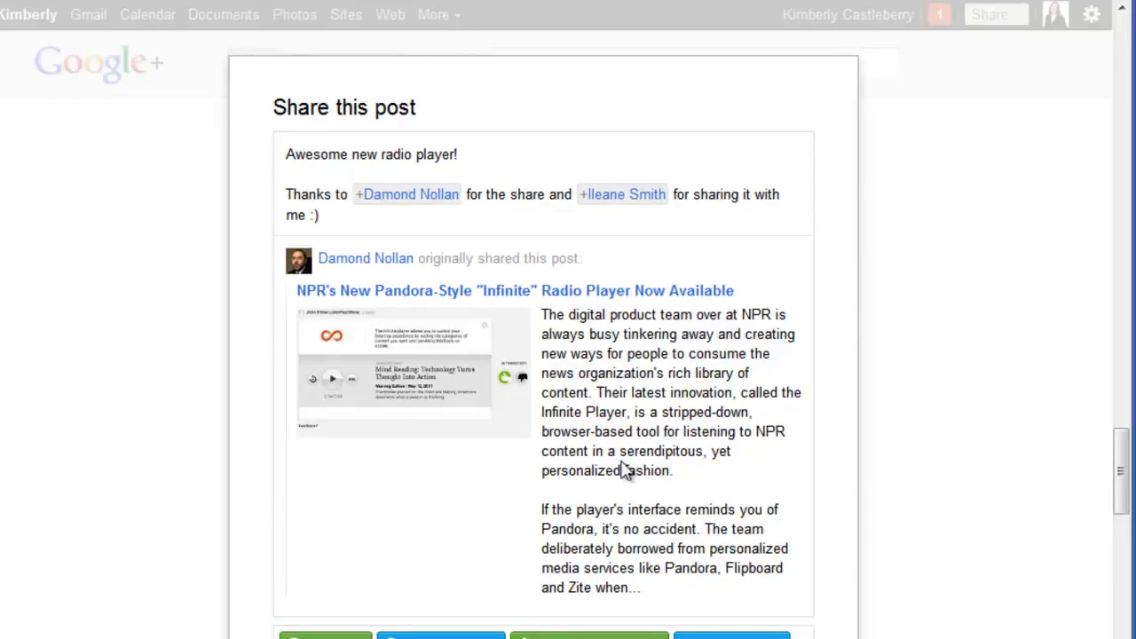
pyautogui.moveTo(553, 194)
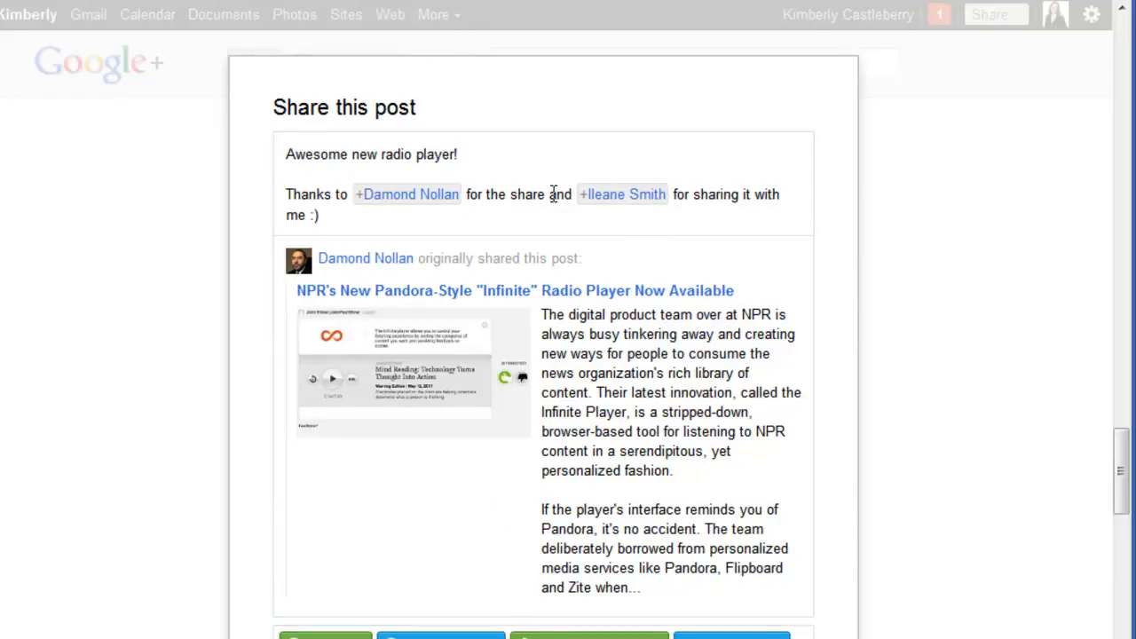